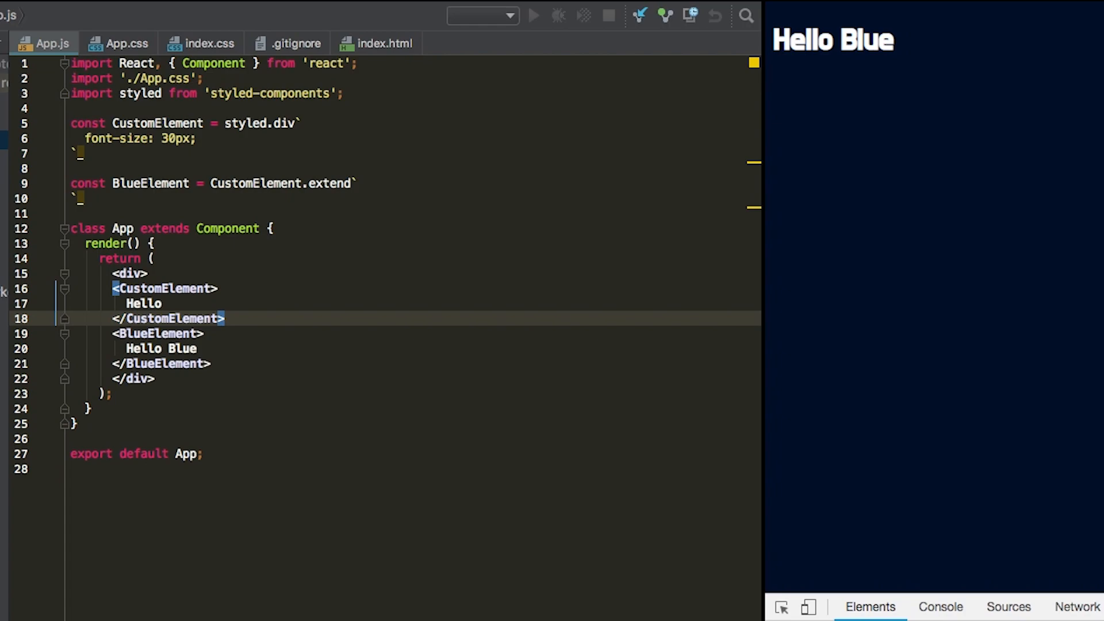
mouse_move(383, 196)
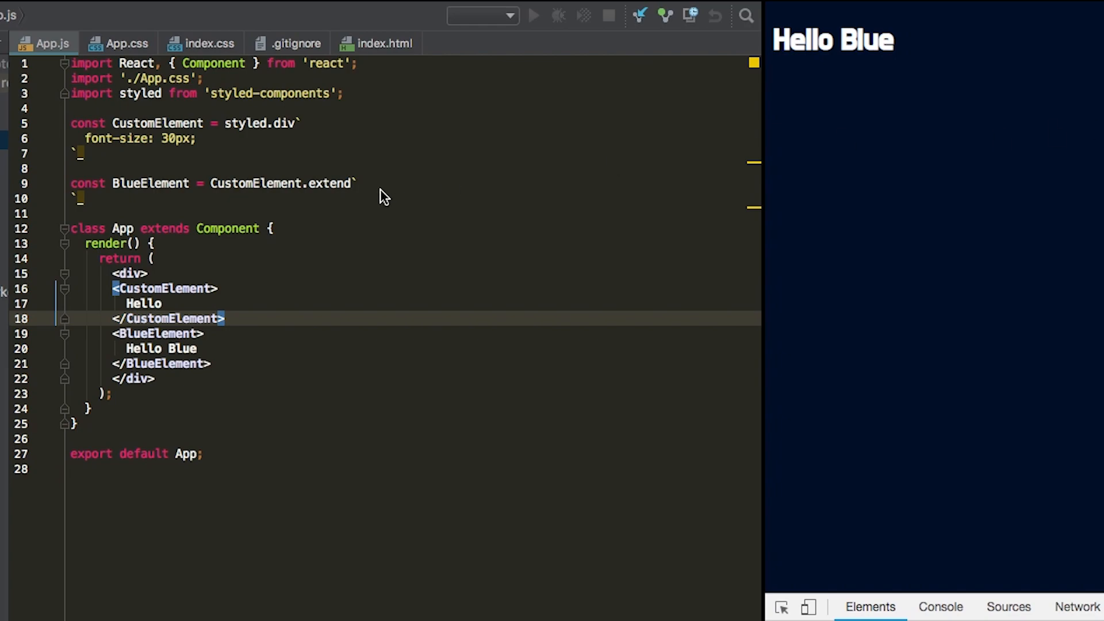
- Define const AppLayout = styled.div` display: grid; ` above the App component
click(80, 199)
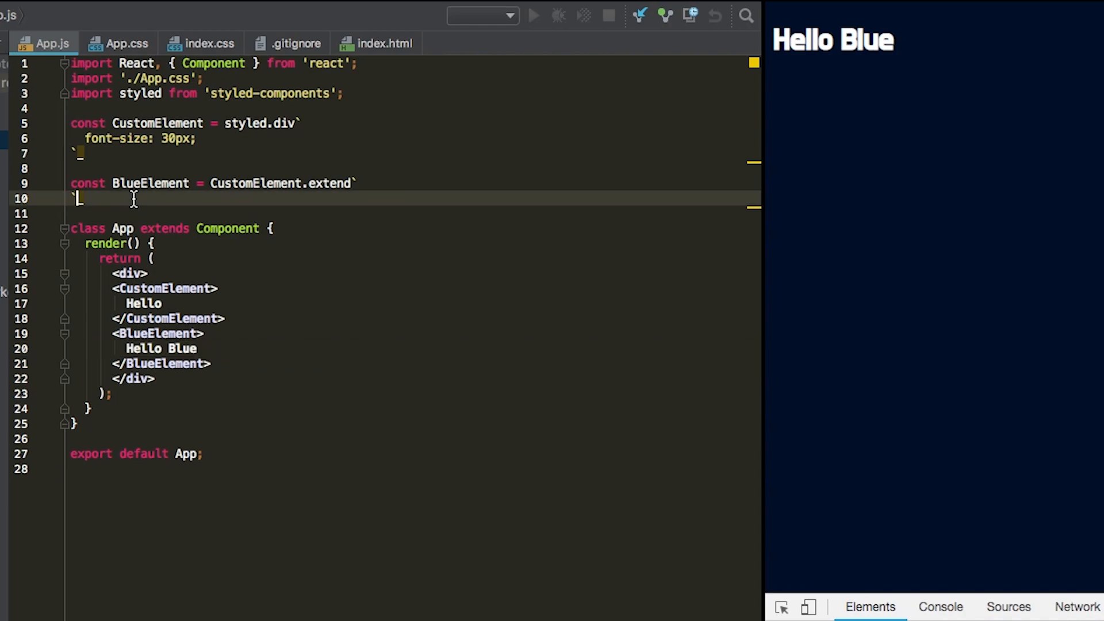
text(co)
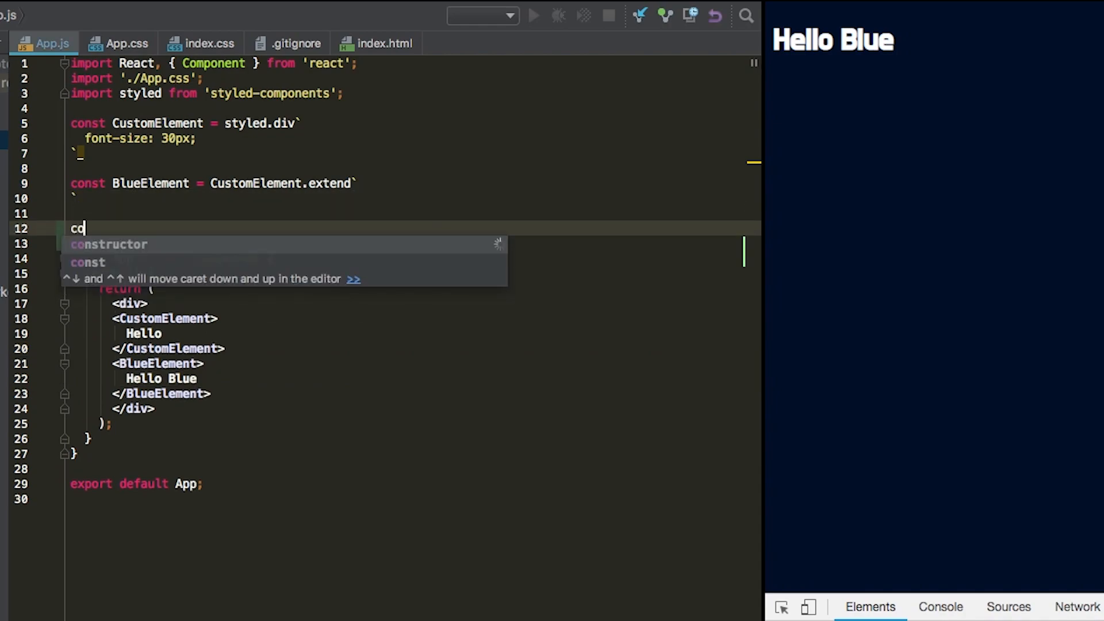
text(onst AppLayout = styled.d)
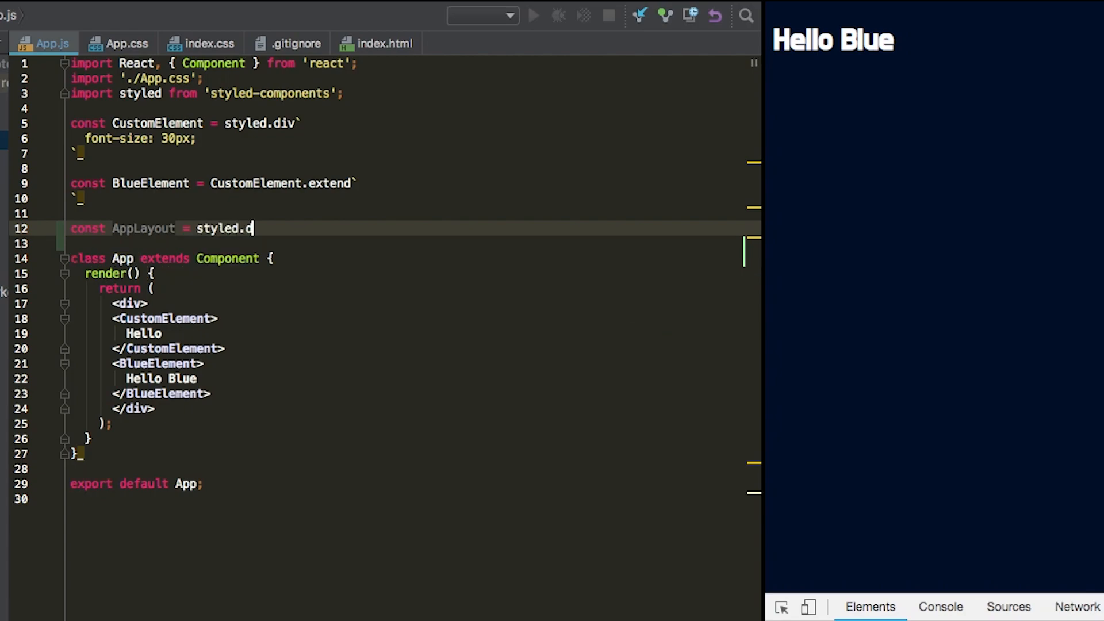
text(iv`)
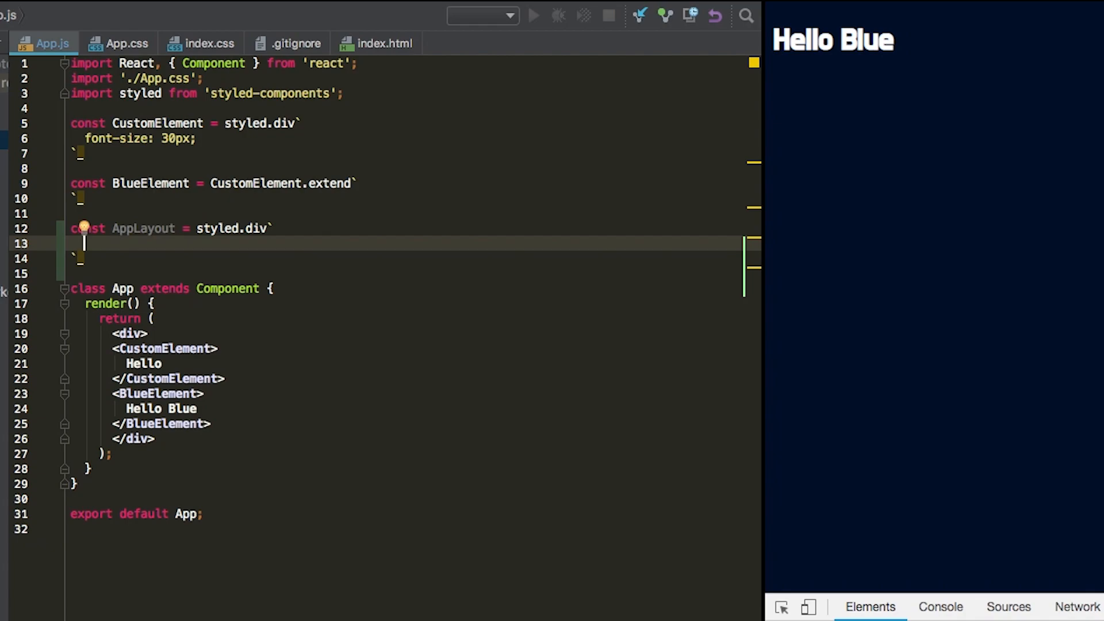
text(display: grid;)
click(112, 334)
text(<AppLayout>)
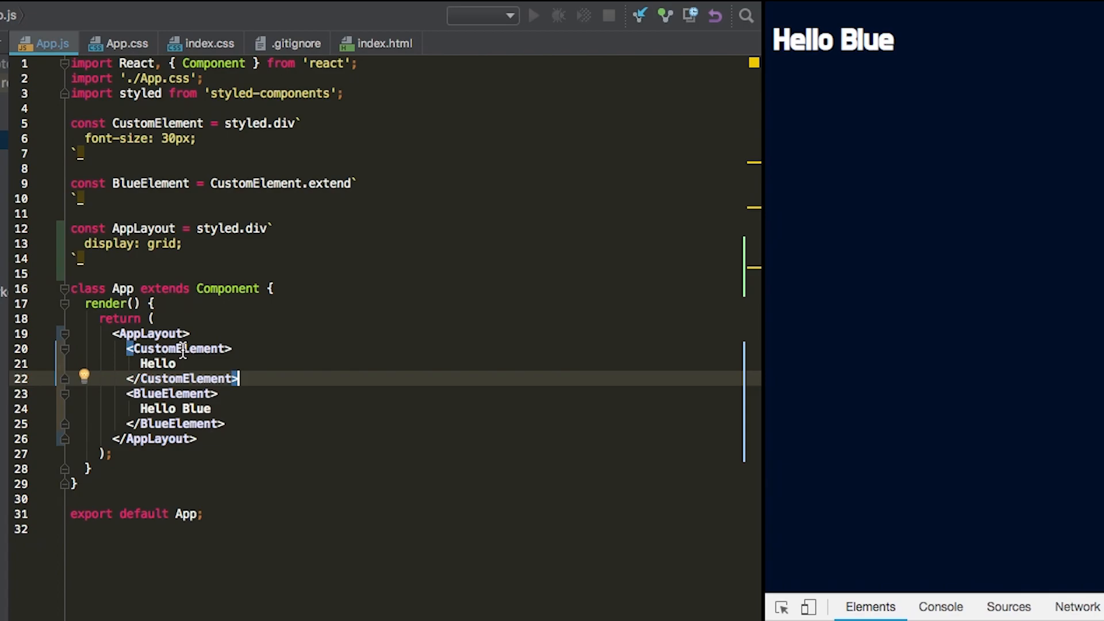
mouse_move(166, 123)
text(Logo)
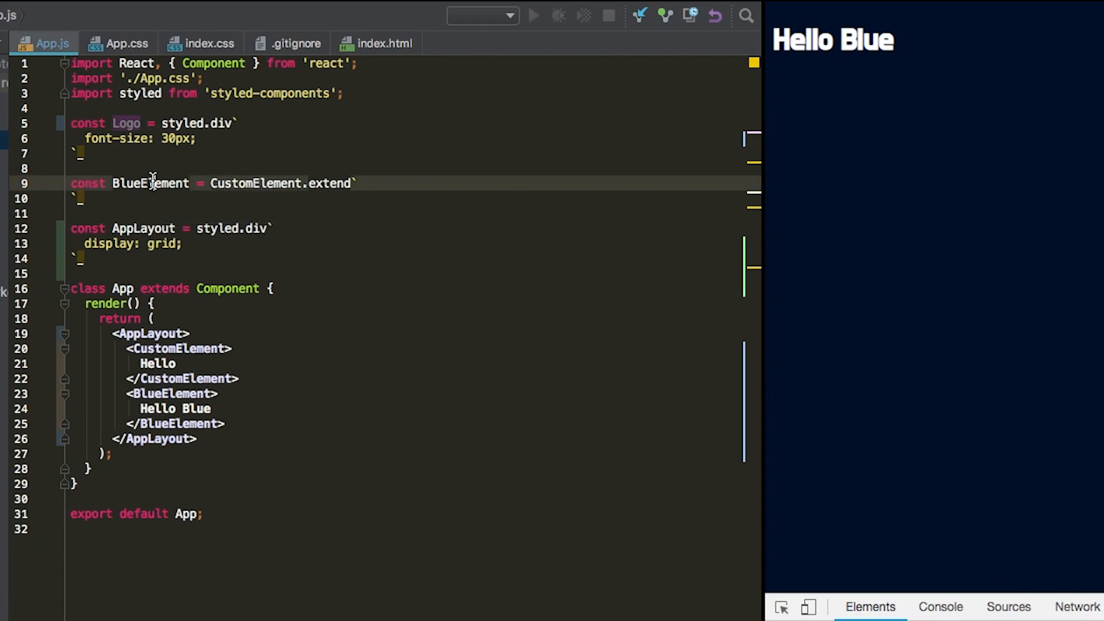
- Rename BlueElement to ControlButton extending div, set Logo font-size to 1.5em, and render <Logo>
text(ControlButt)
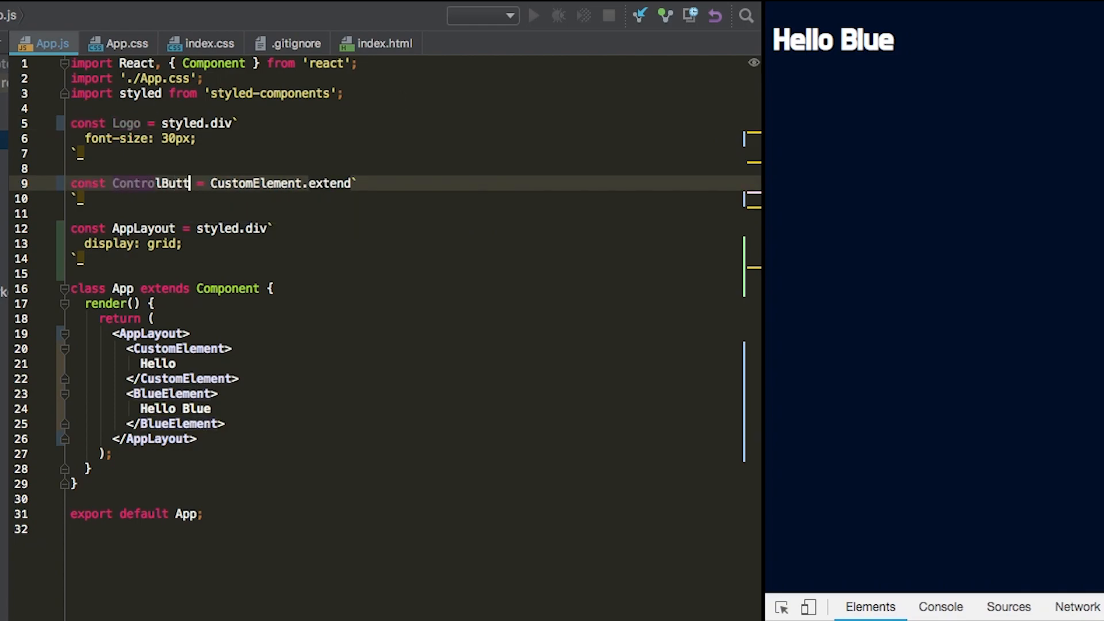
click(197, 138)
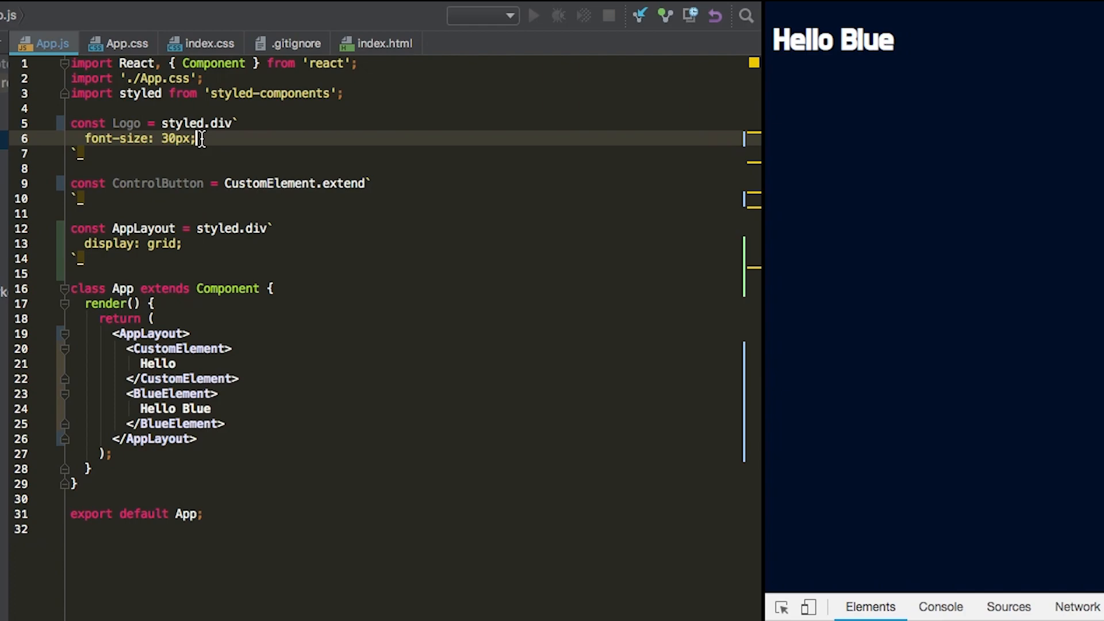
key(Backspace)
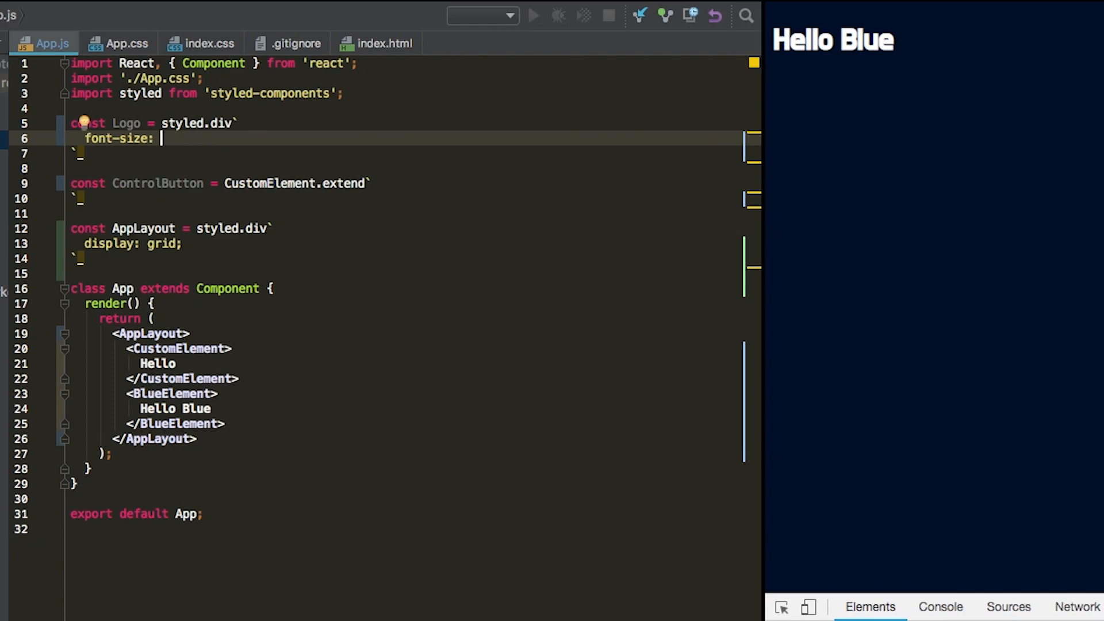
text(1.5em;)
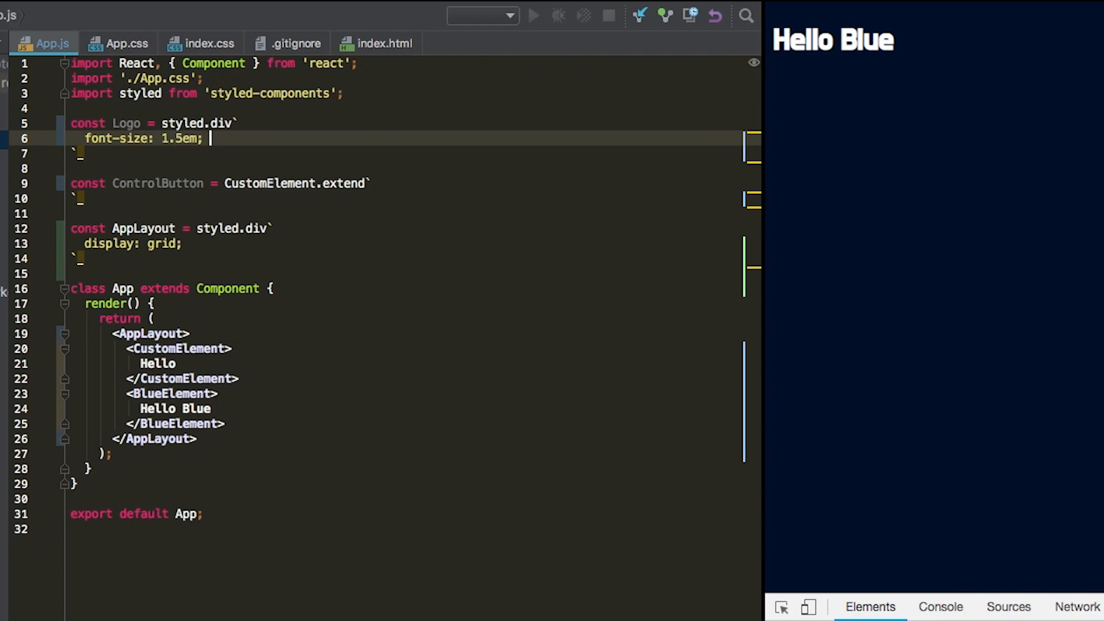
click(294, 183)
text(div)
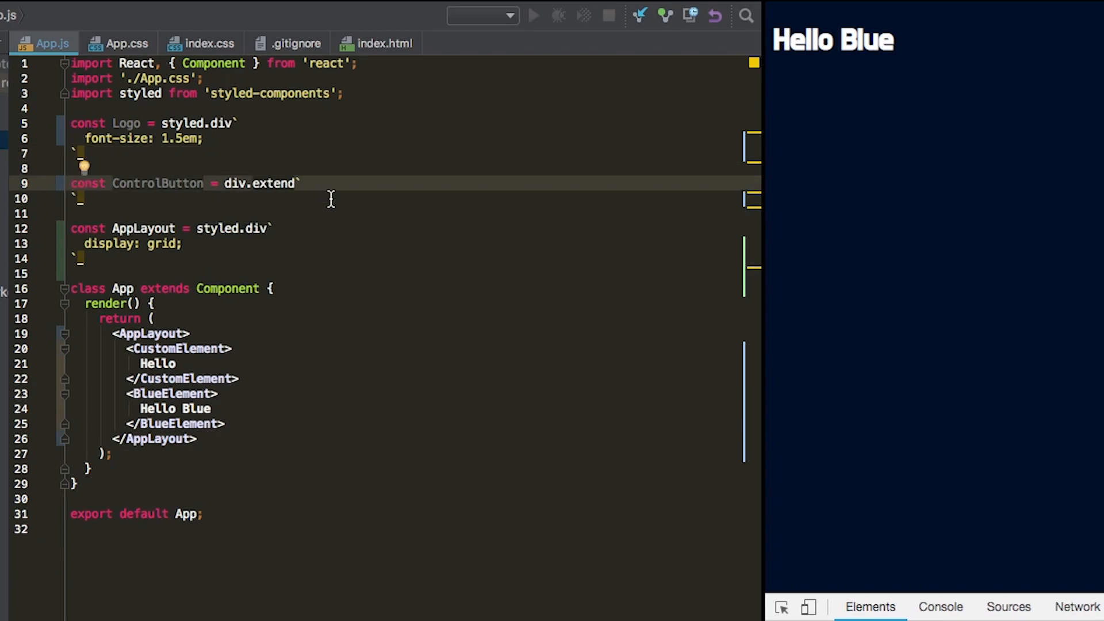
mouse_move(189, 393)
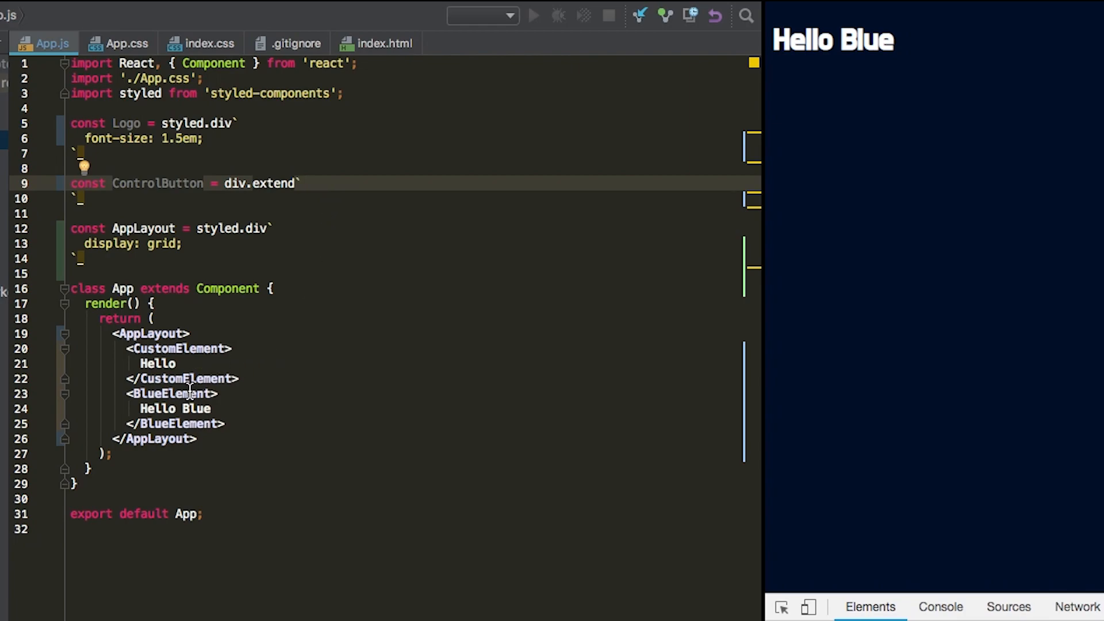
click(197, 348)
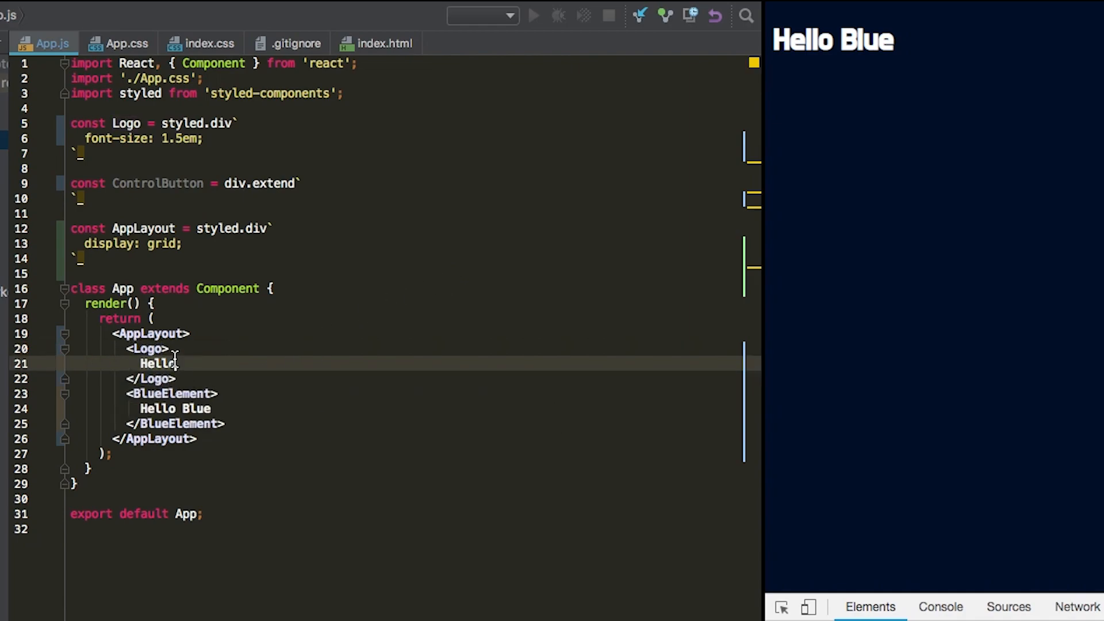
- Make Logo read CryptoDash and render ControlButtons 'Dashboard' and a duplicated 'Settings'
text(CryptoDash)
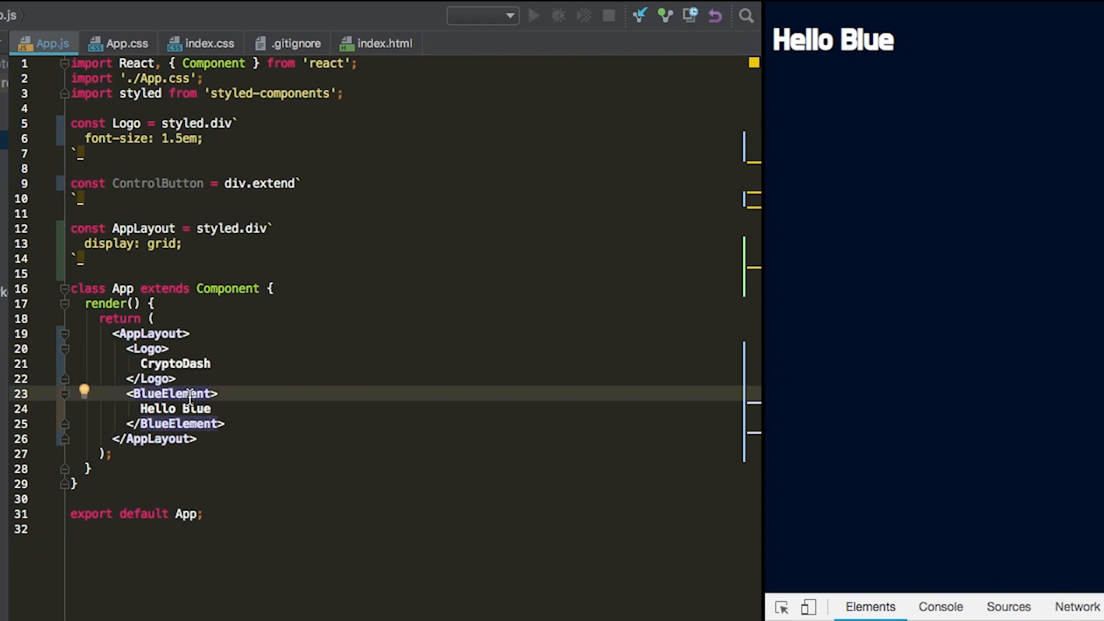
text(ControlButton>)
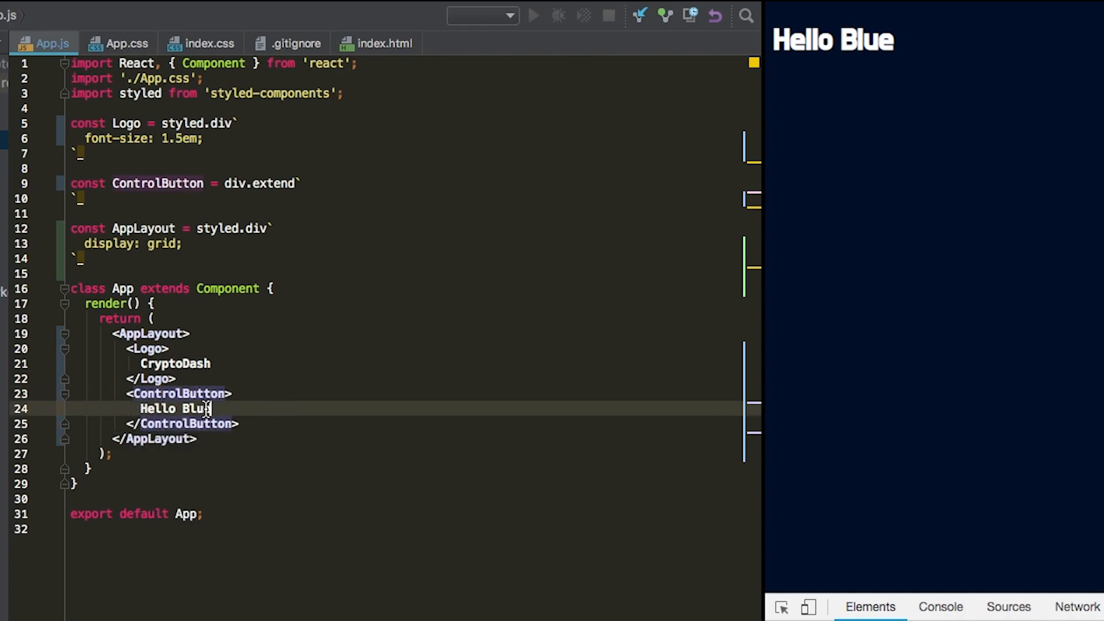
text(Dashboard)
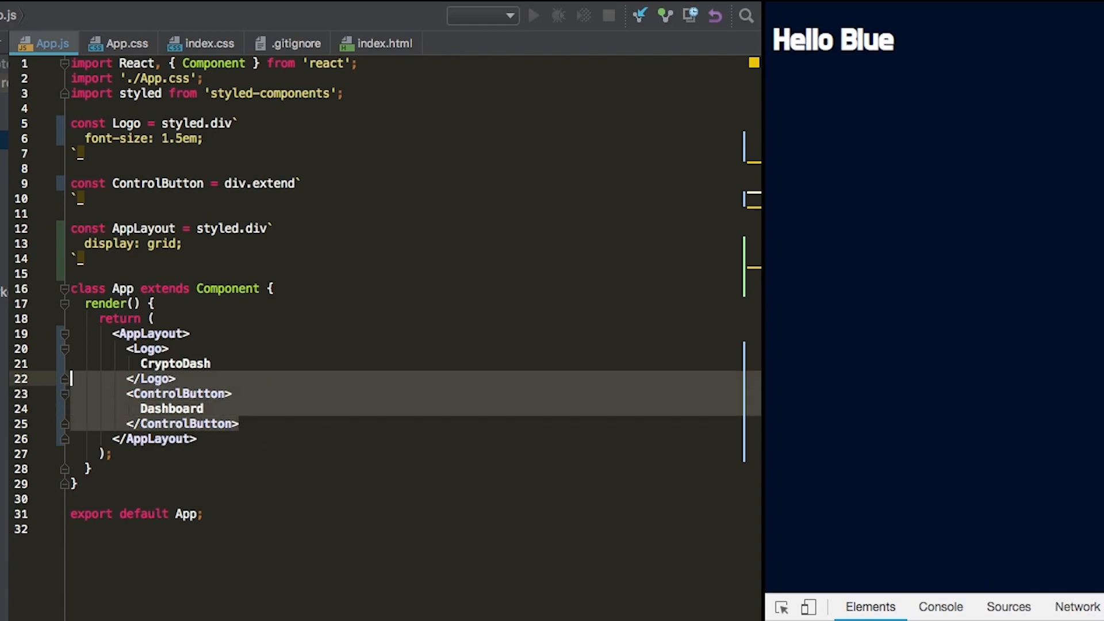
click(179, 393)
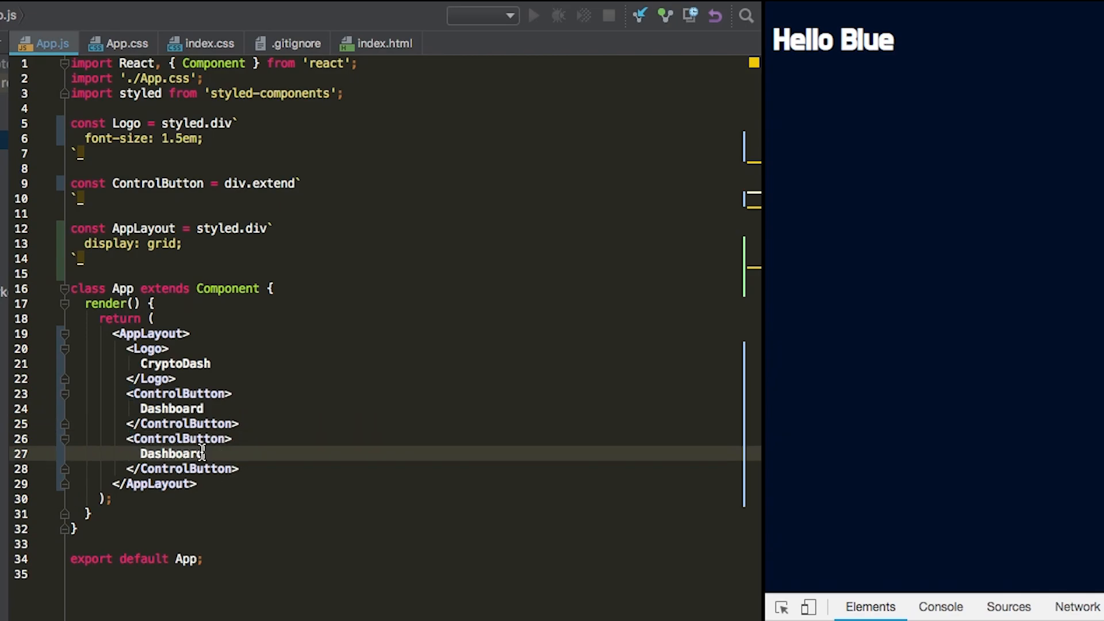
text(Settings)
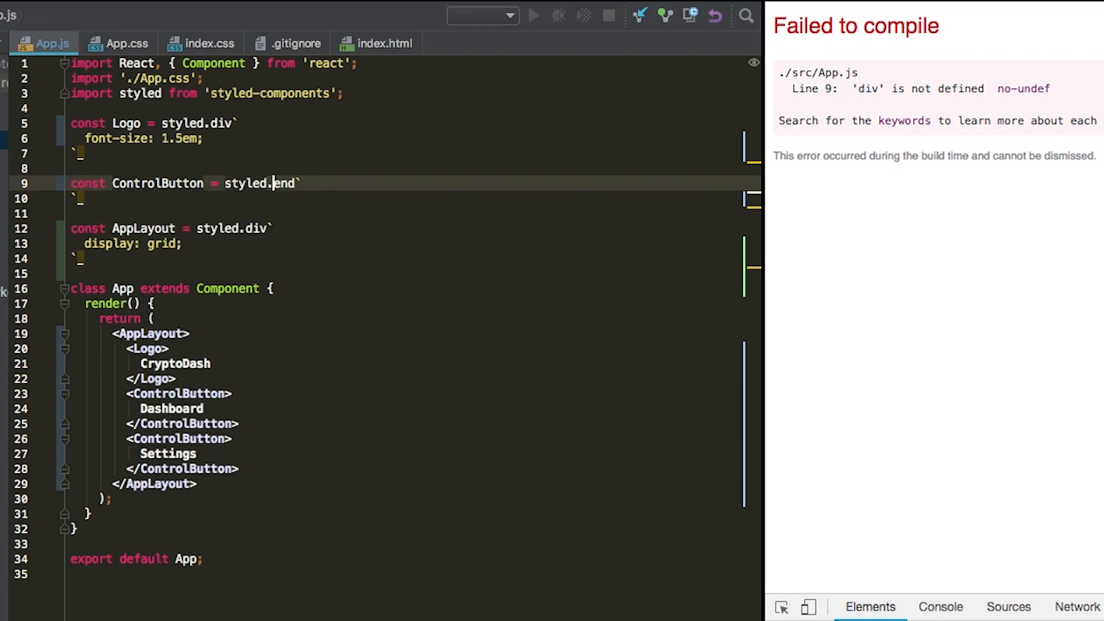
- Change ControlButton's definition to styled.div` ` so the app compiles
text(div)
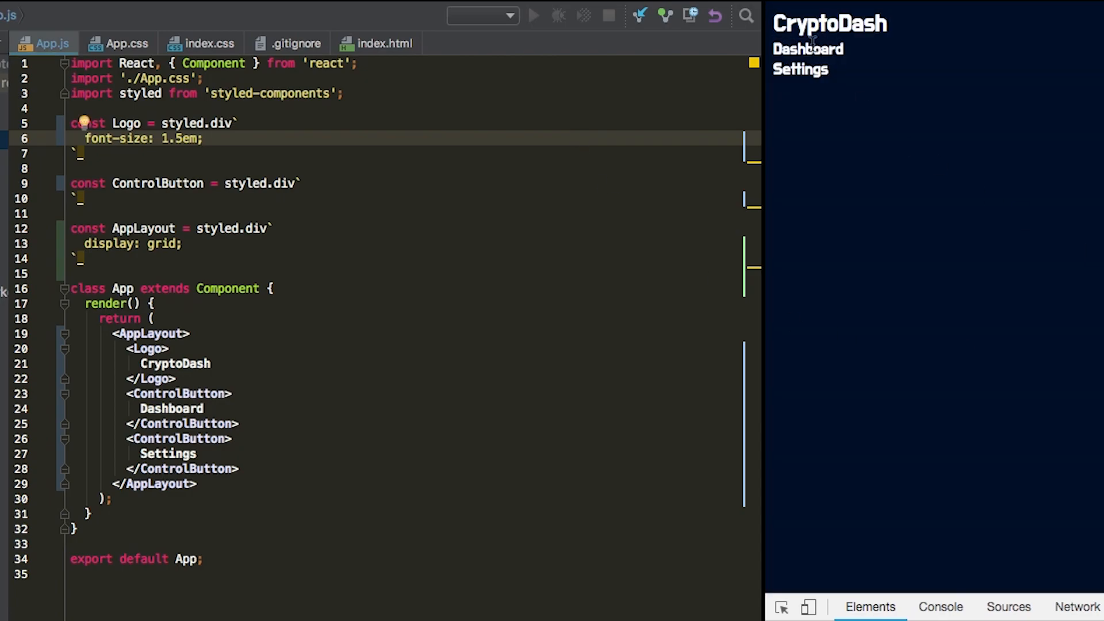
mouse_move(782, 6)
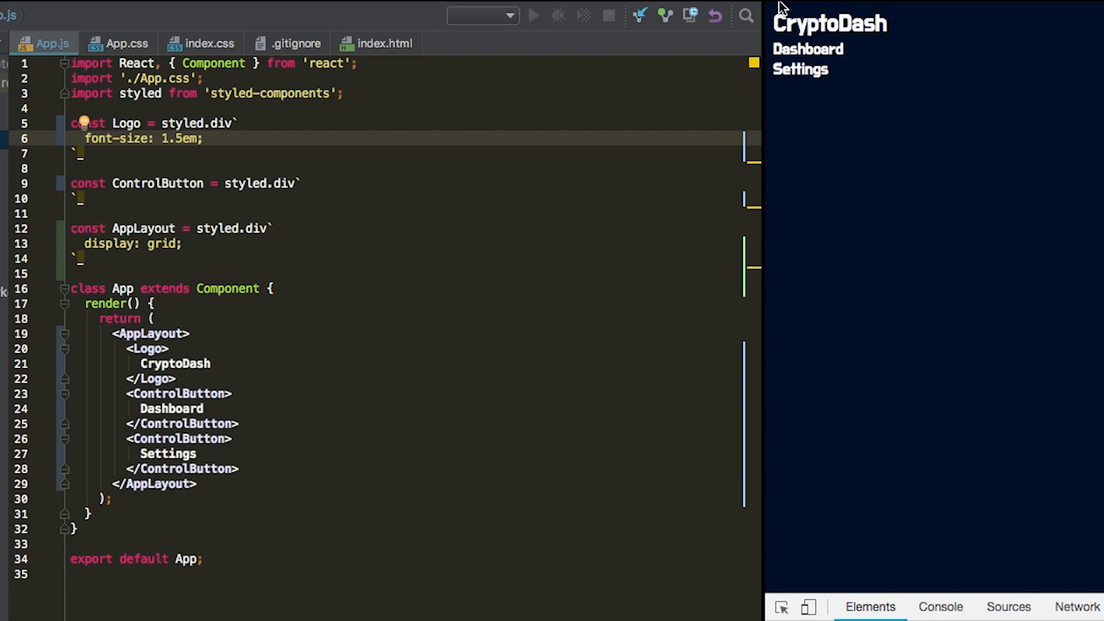
mouse_move(838, 55)
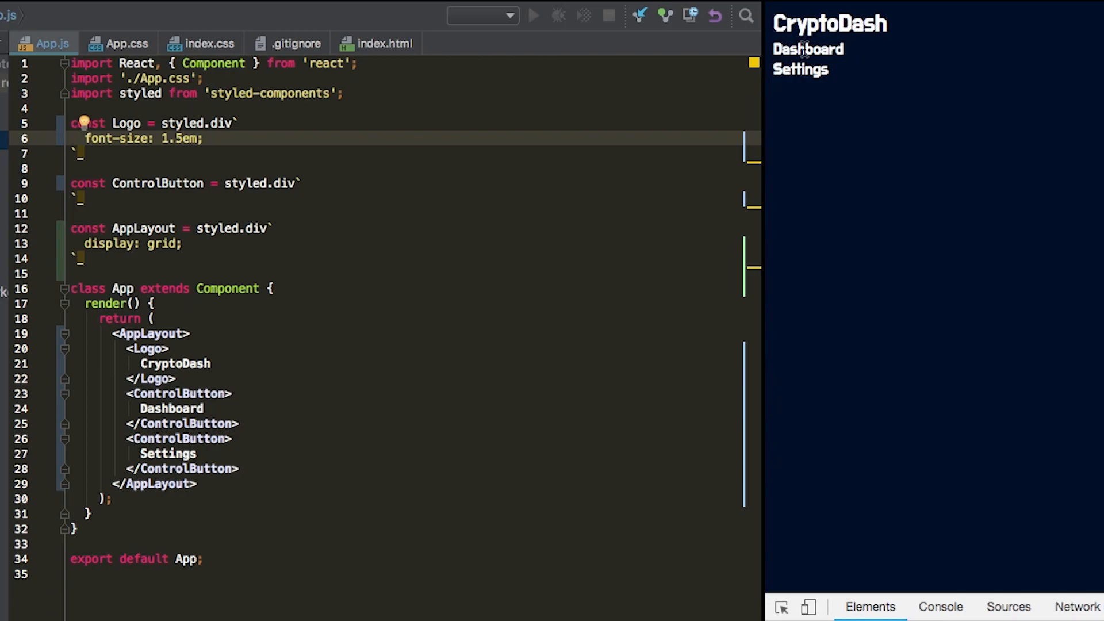
mouse_move(798, 129)
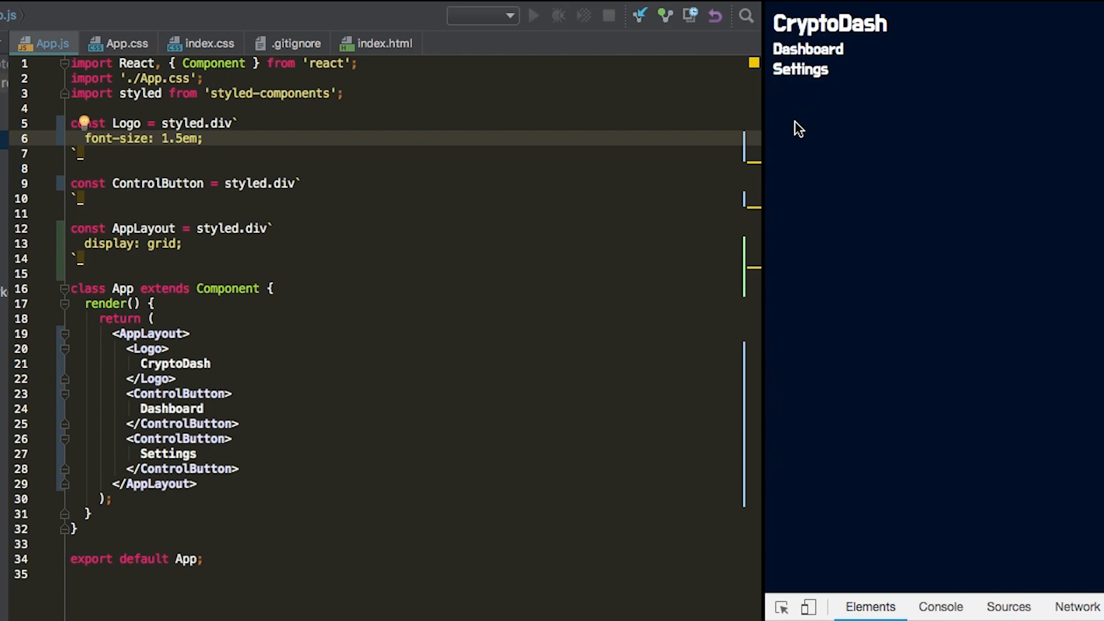
mouse_move(473, 243)
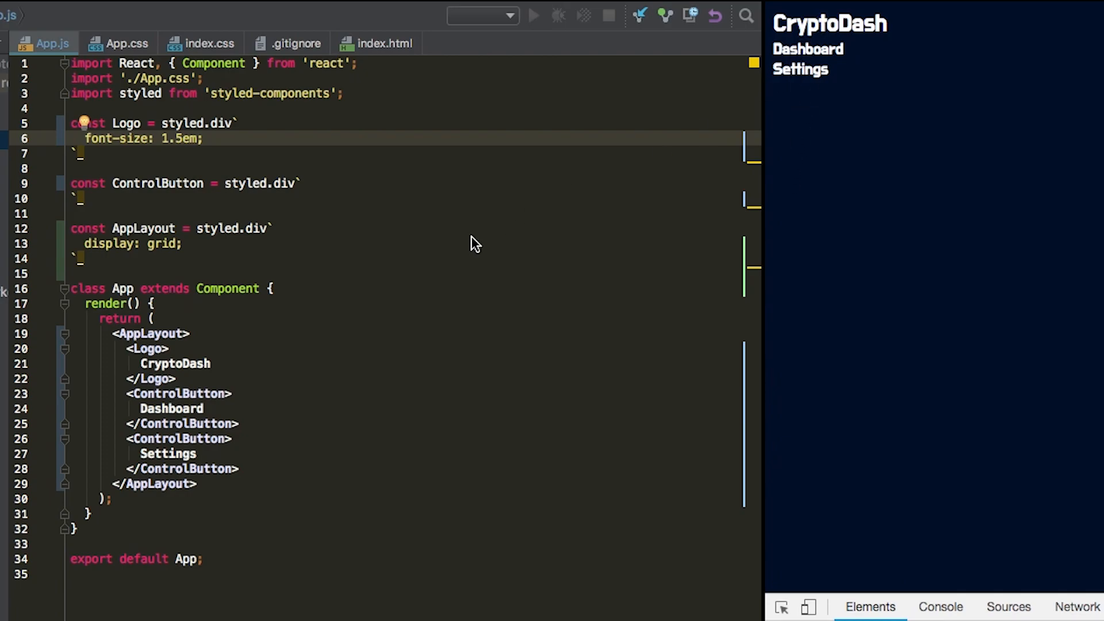
mouse_move(303, 211)
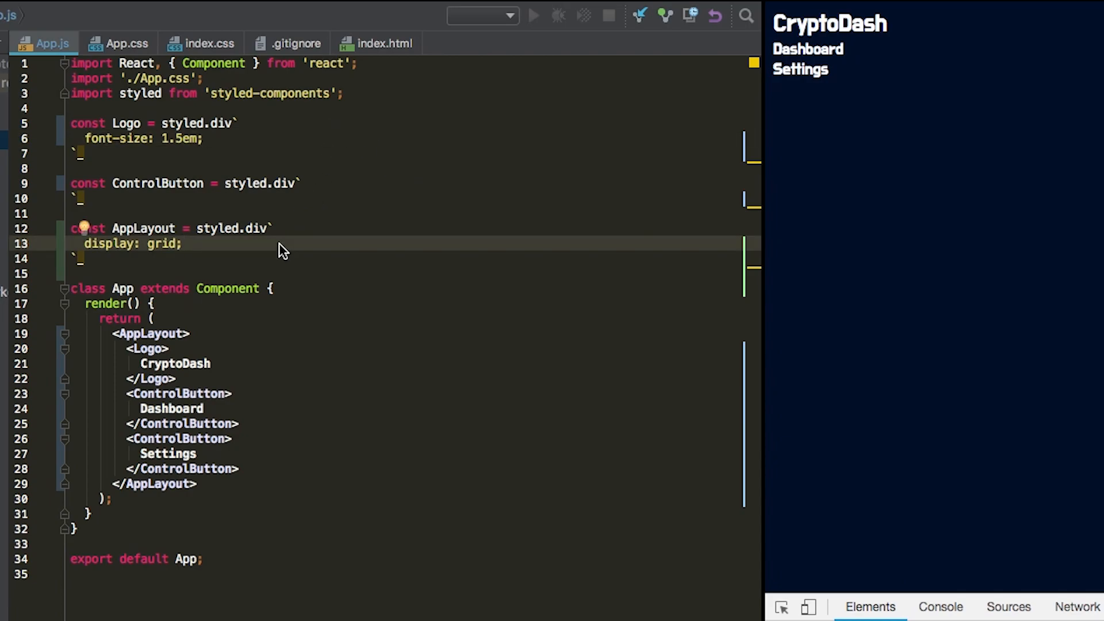
- Add grid-template-columns: 100px 100px 100px; to AppLayout
key(enter)
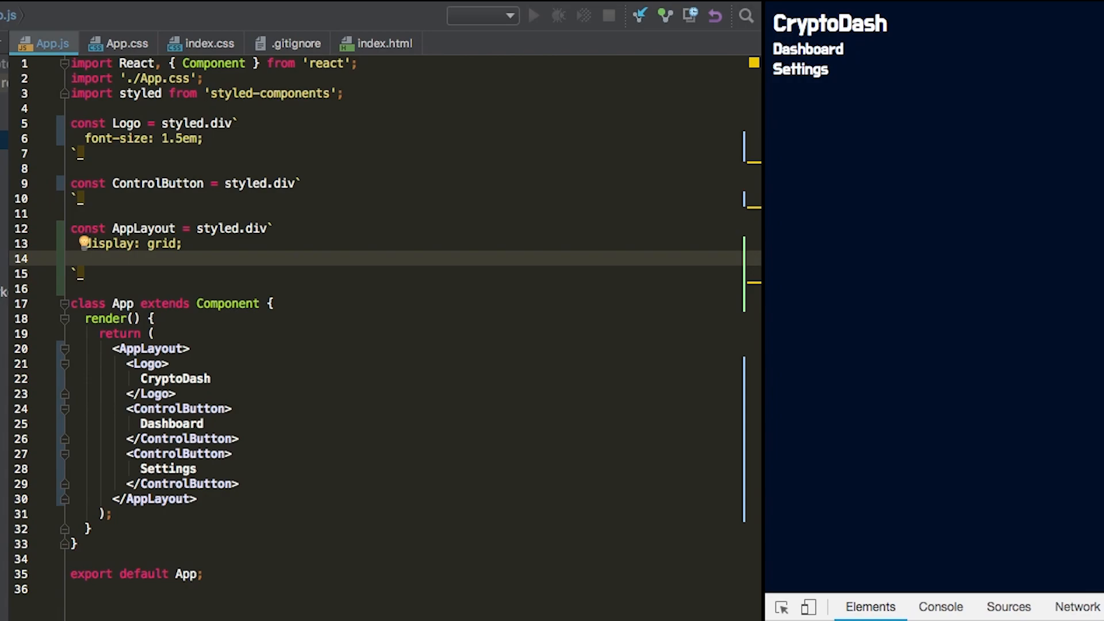
text(grid-t)
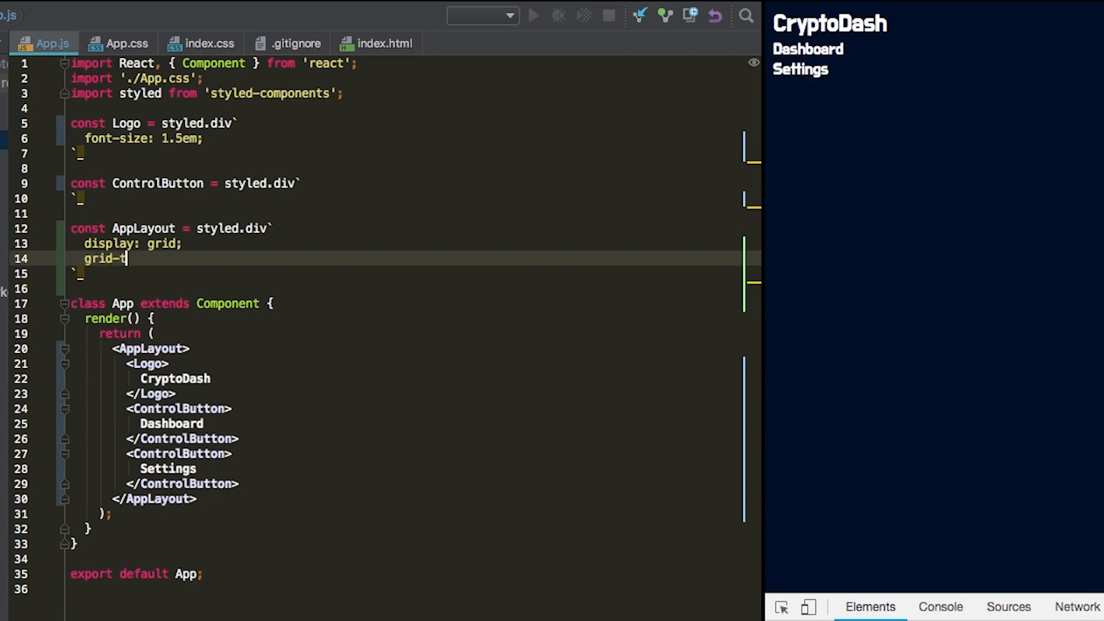
text(emplate-)
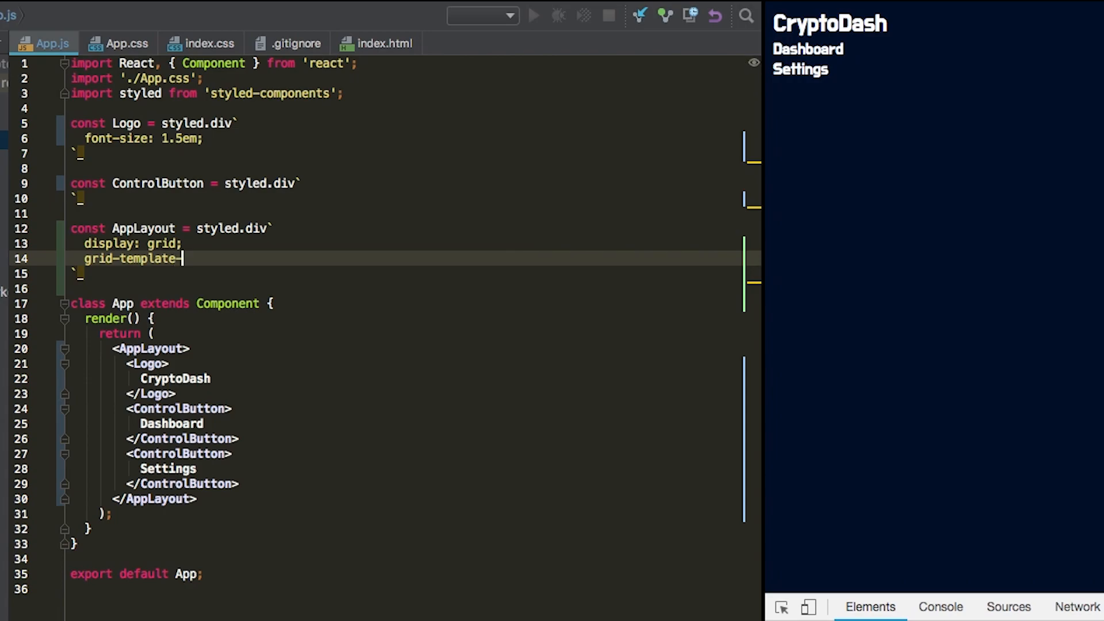
text(columns:)
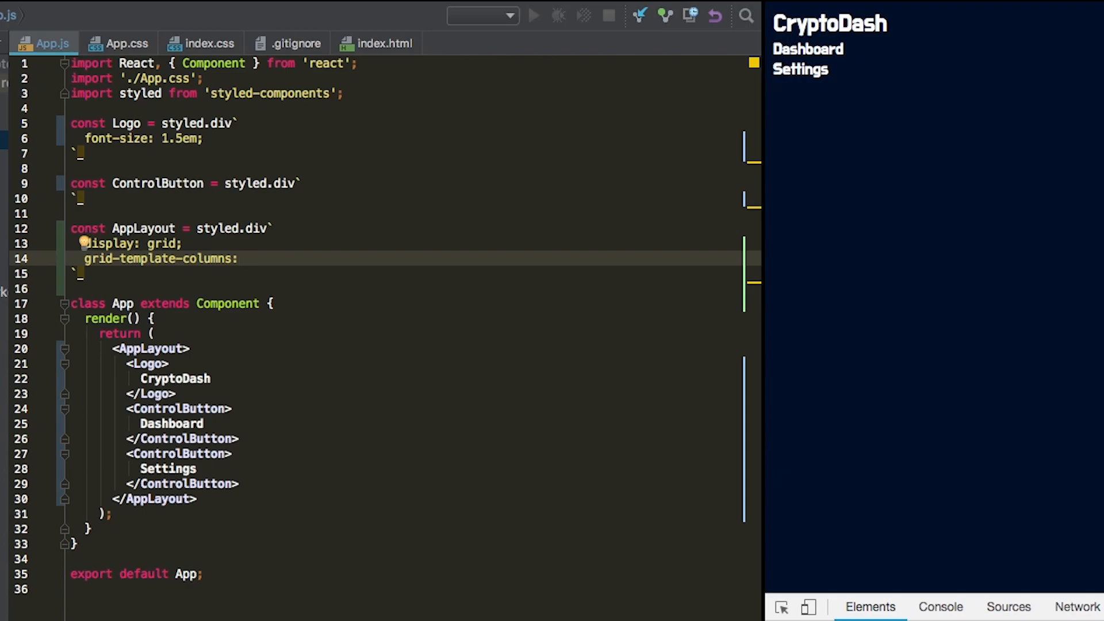
text(100px 100px)
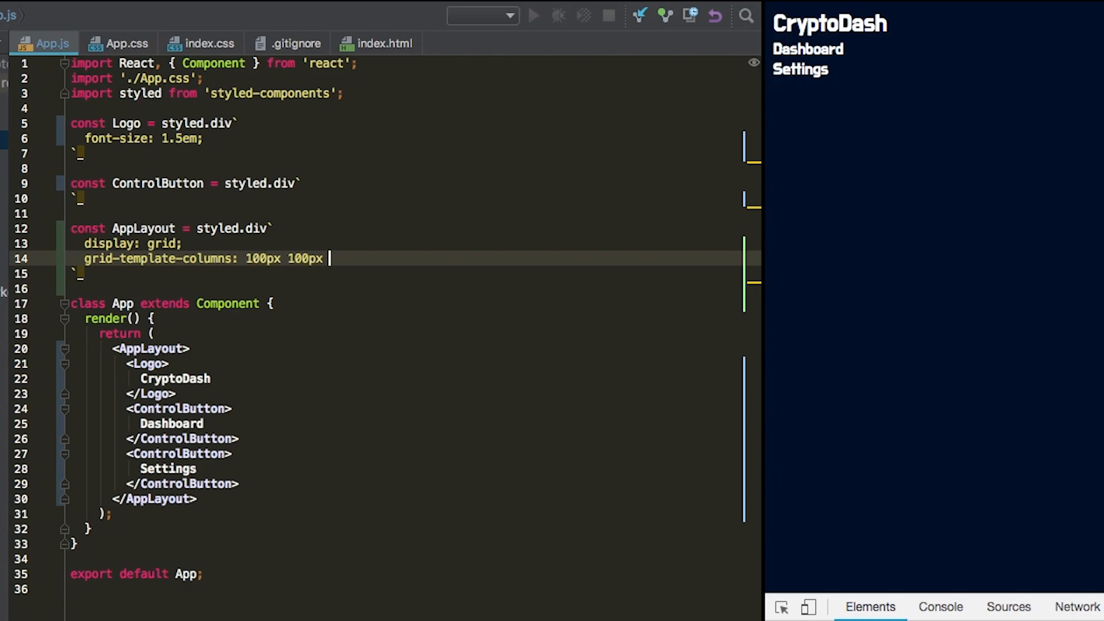
text(100px;)
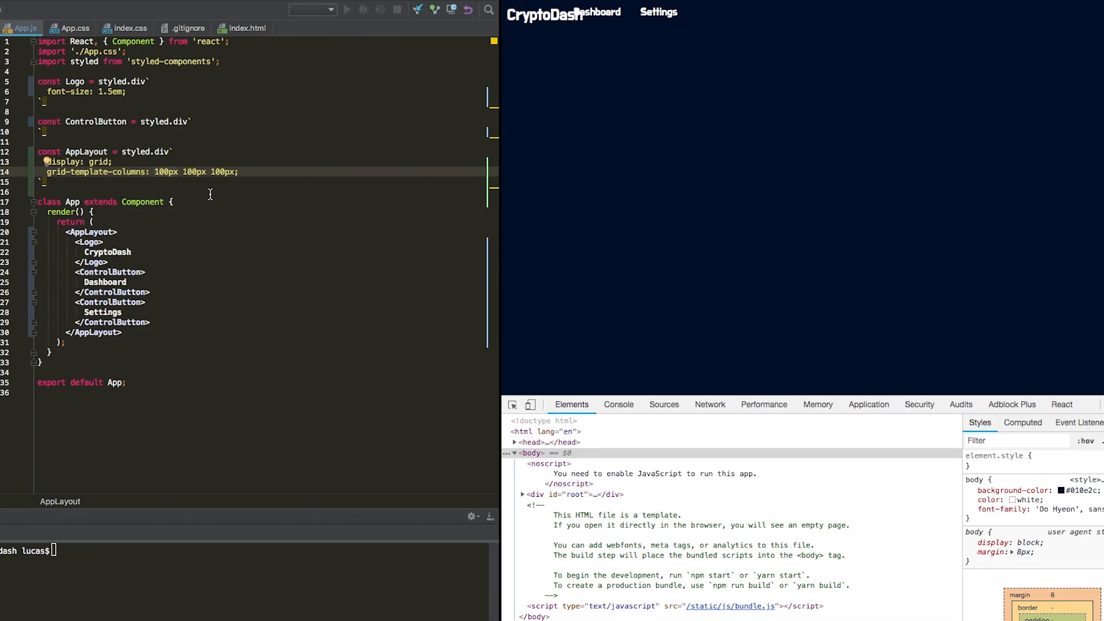
- Change the three column widths to 1fr 1fr 1fr and save
text(1fr)
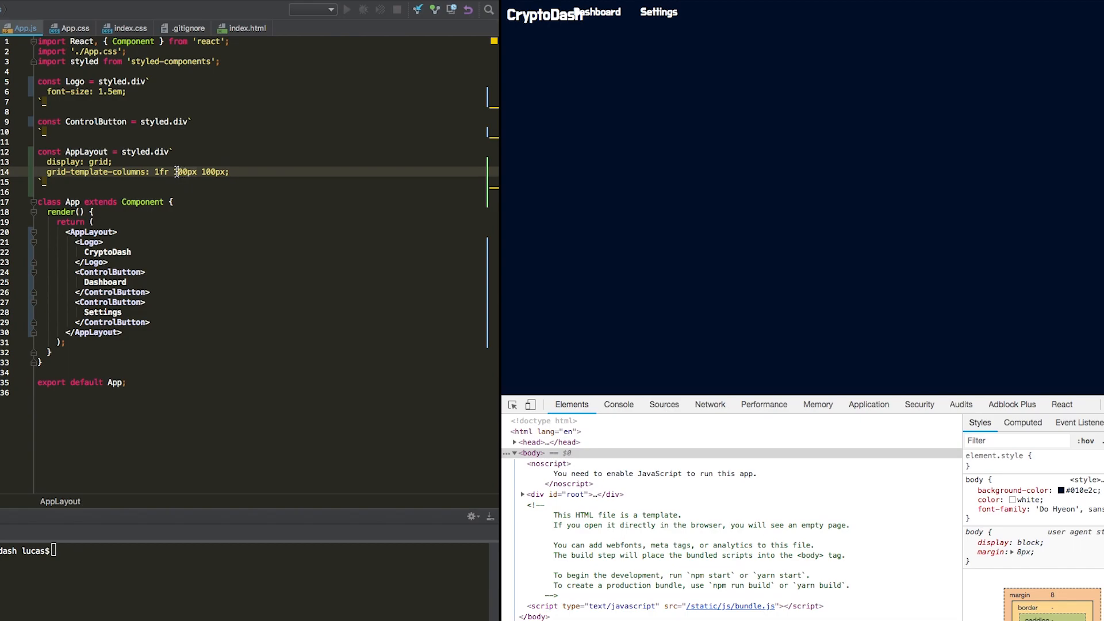
text(11fr)
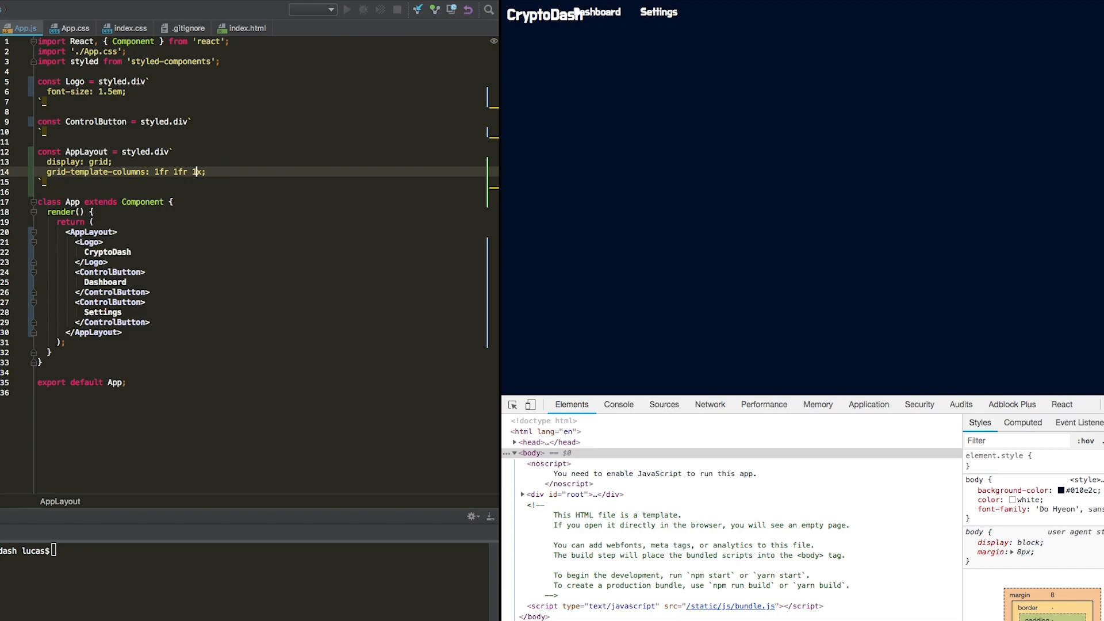
text(fr)
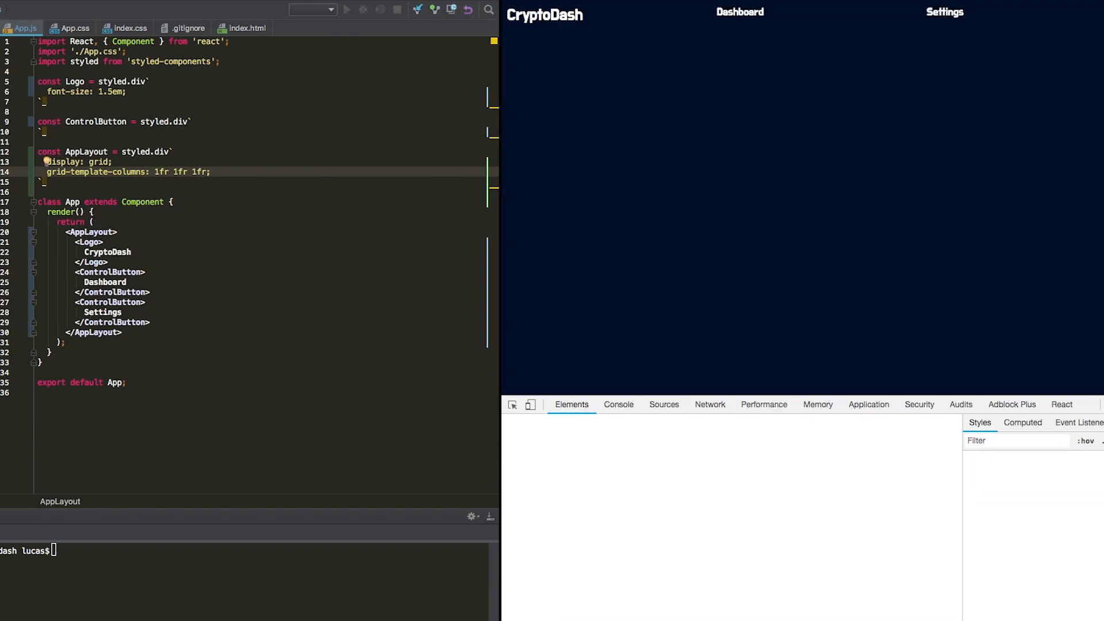
click(570, 403)
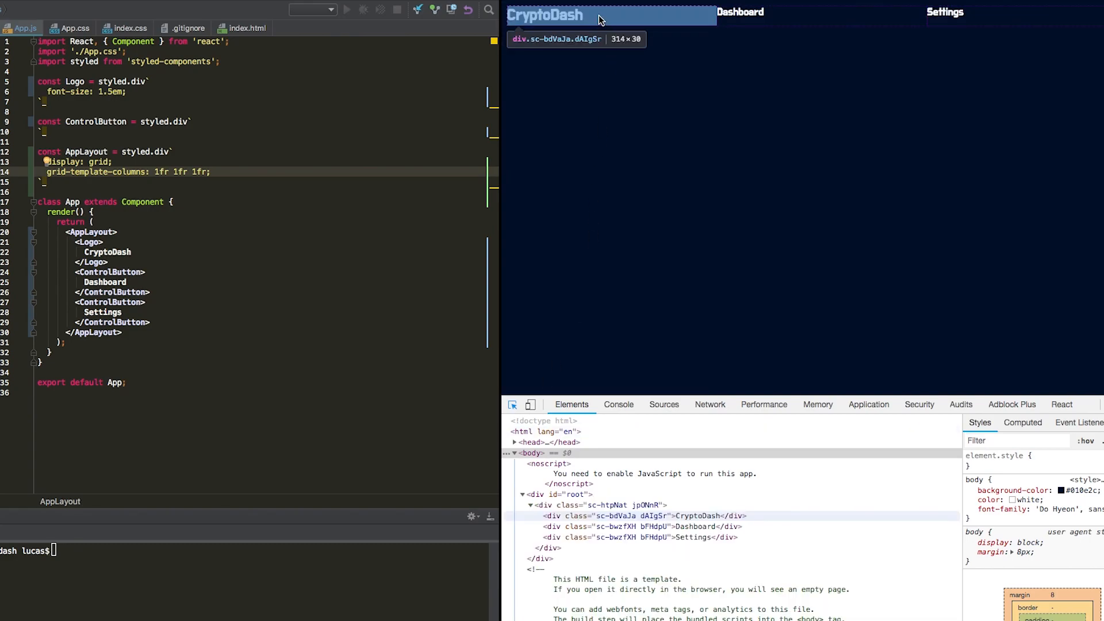
mouse_move(601, 15)
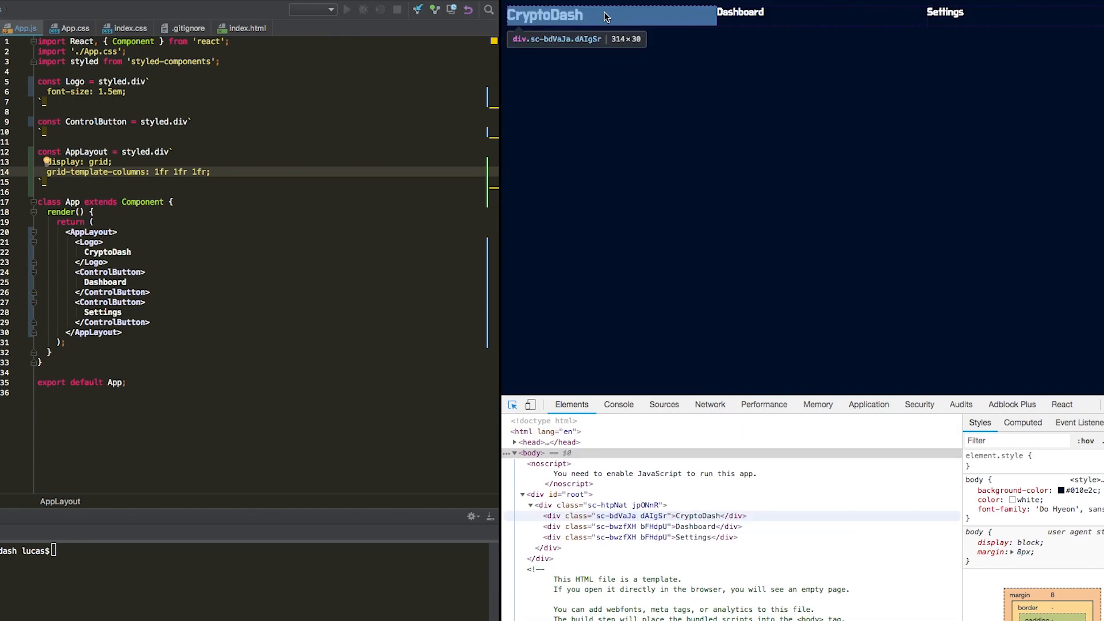
- Inspect the CryptoDash div, then its AppLayout parent showing display: grid with 1fr columns
click(512, 403)
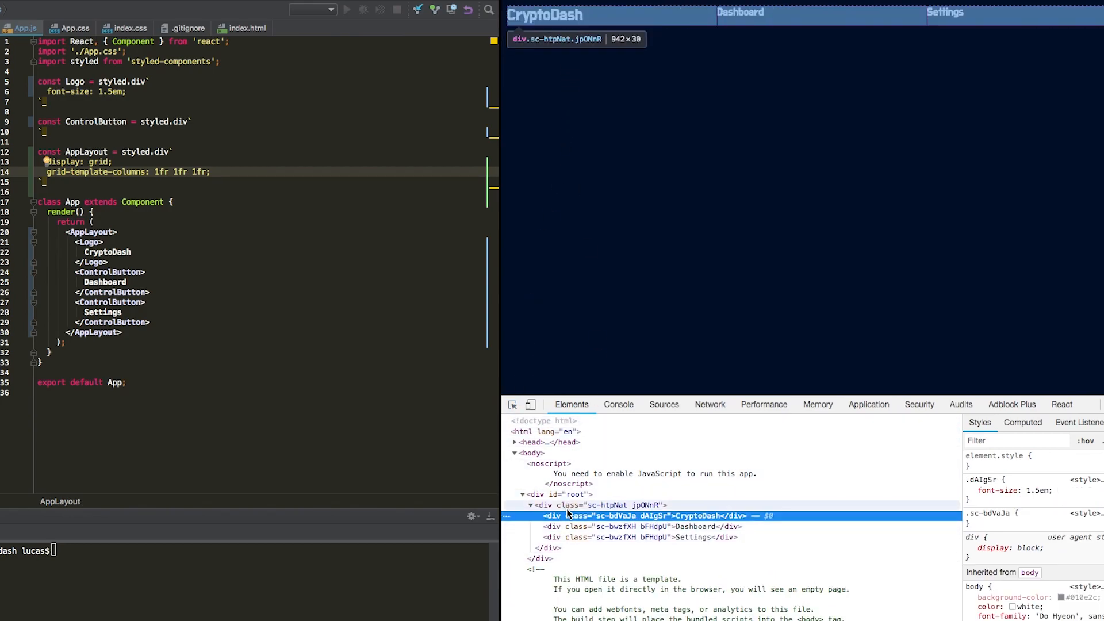
click(595, 505)
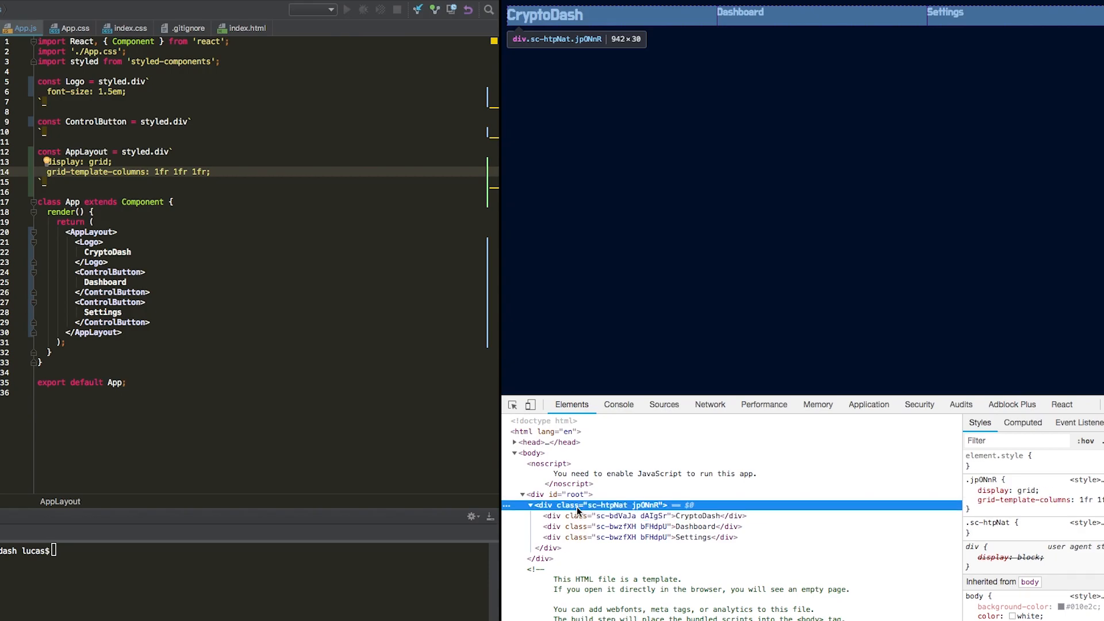
mouse_move(581, 526)
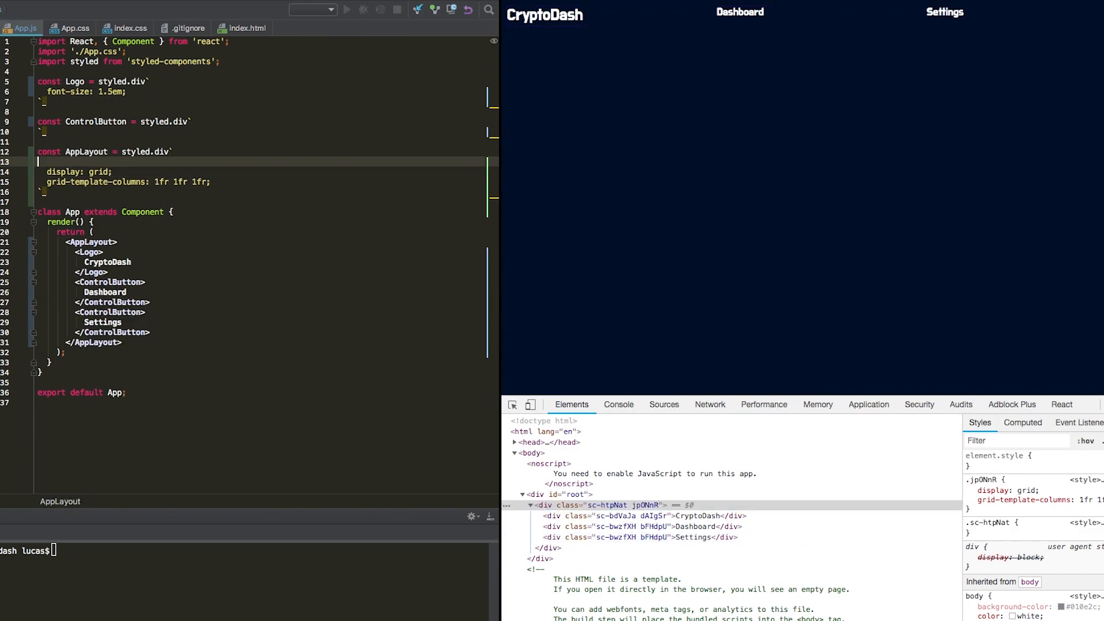
- Add padding: 40px; to AppLayout via the autocomplete suggestion
text(padd)
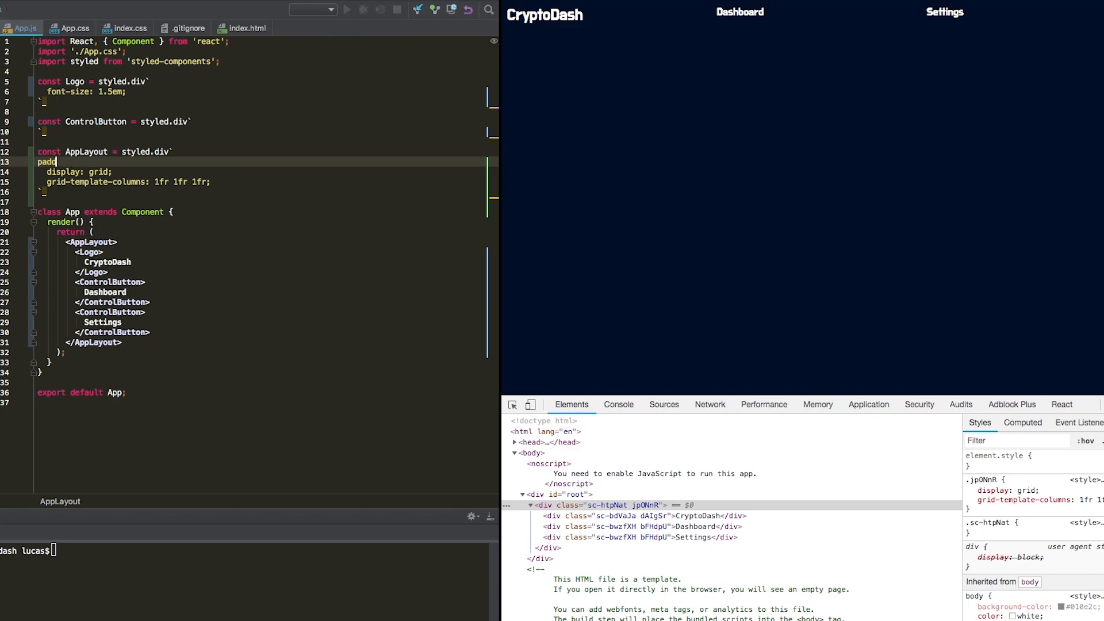
key(Backspace)
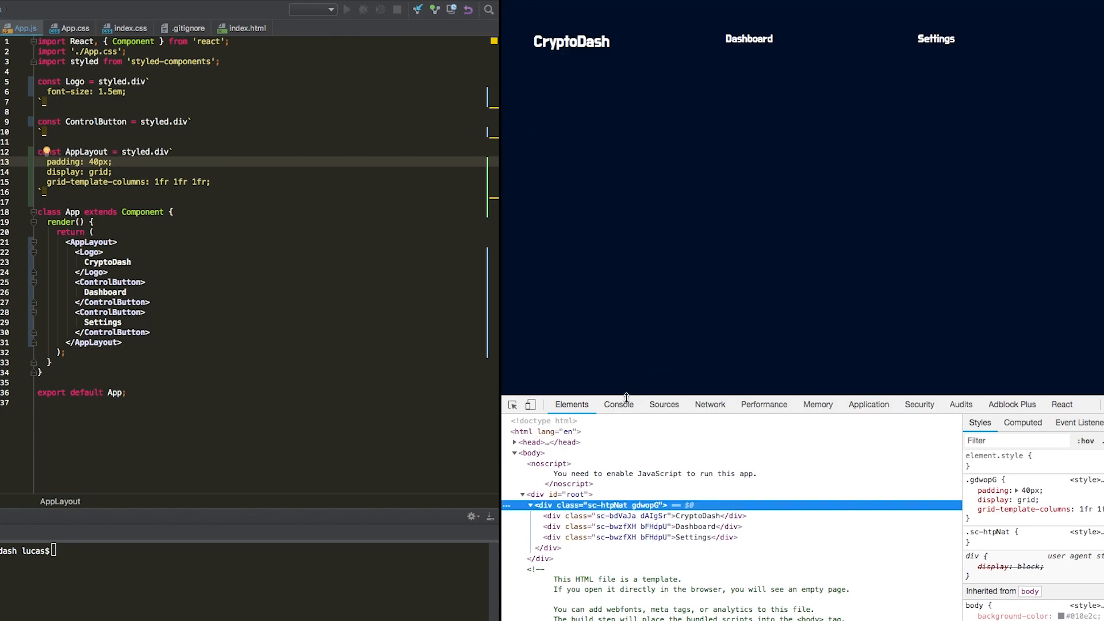
mouse_move(580, 42)
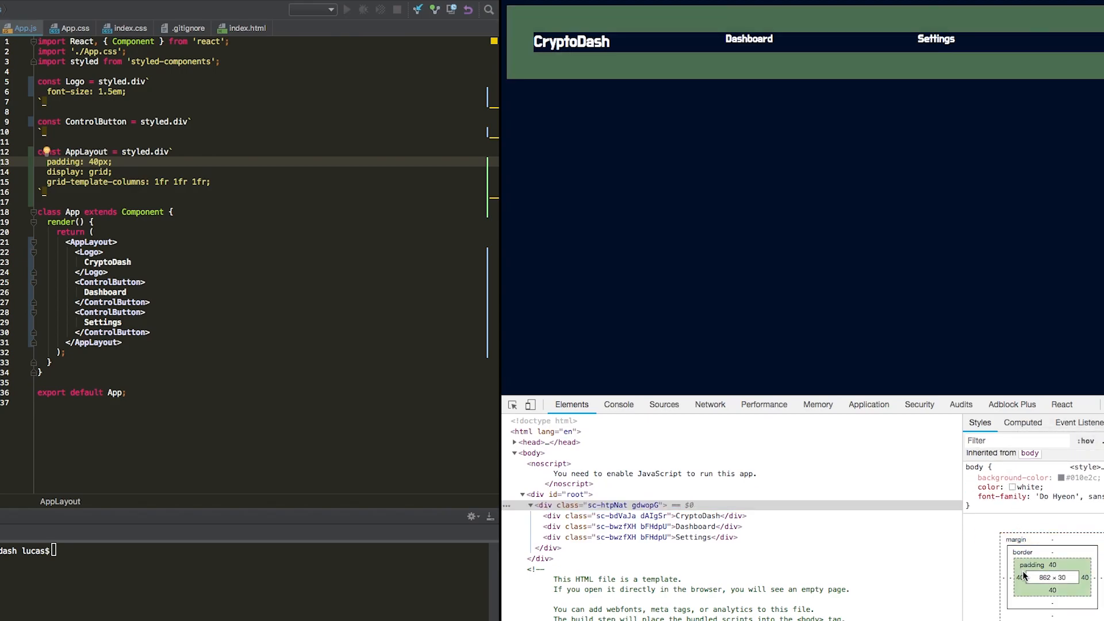
mouse_move(1023, 577)
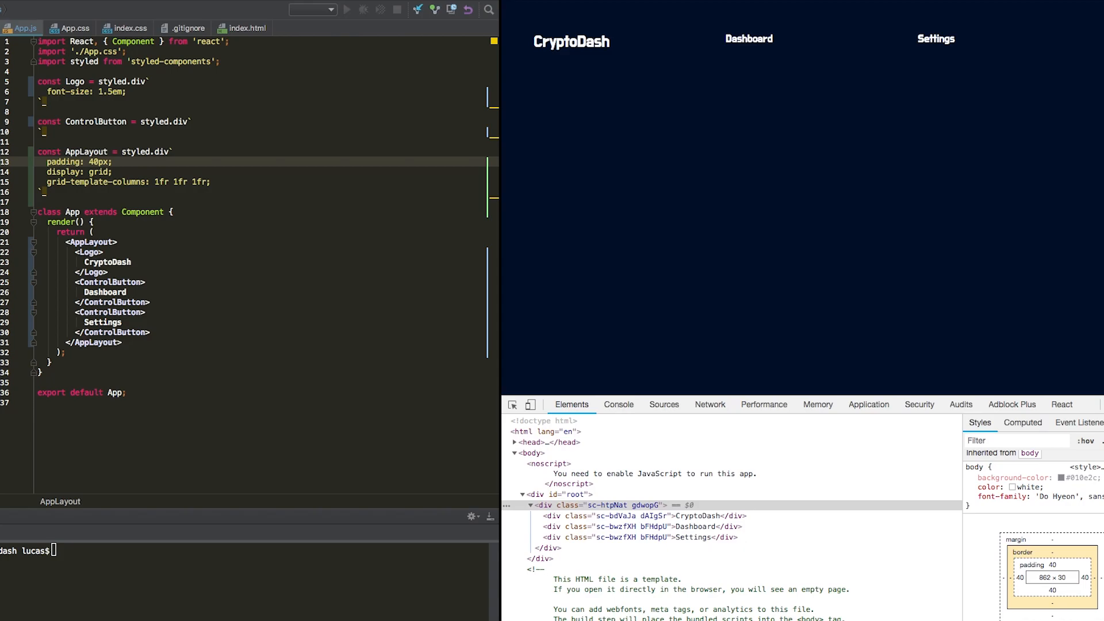
mouse_move(730, 160)
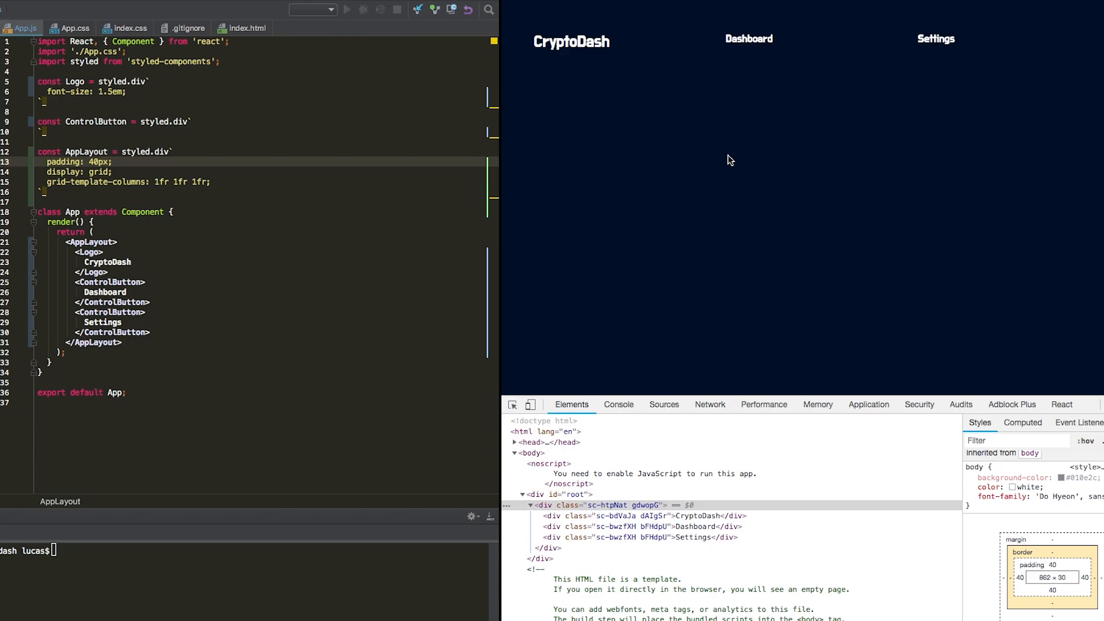
mouse_move(740, 41)
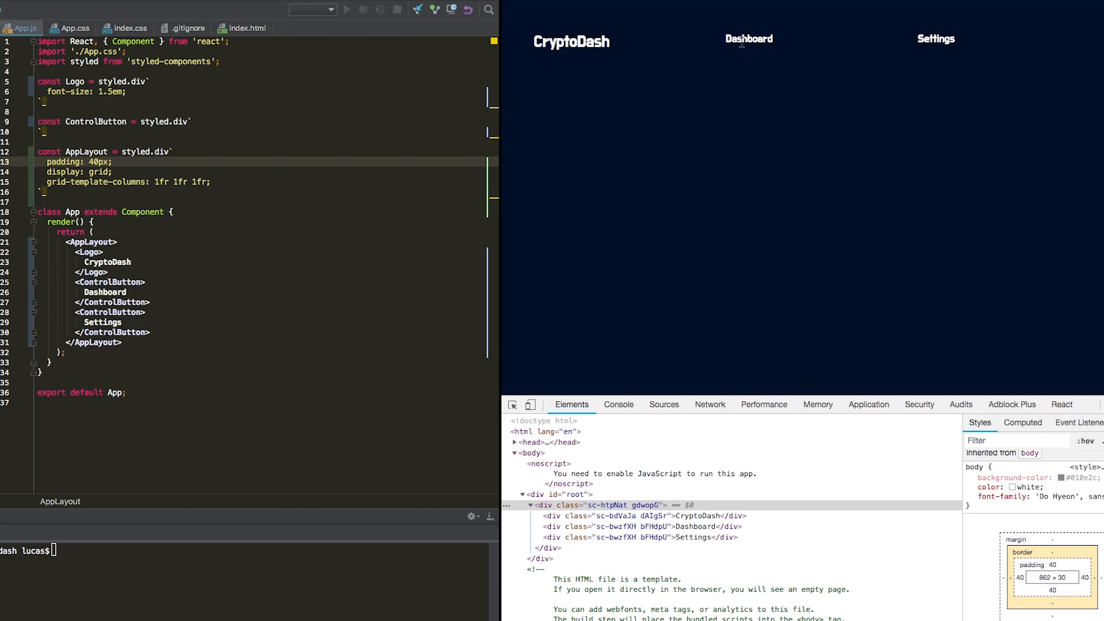
mouse_move(924, 50)
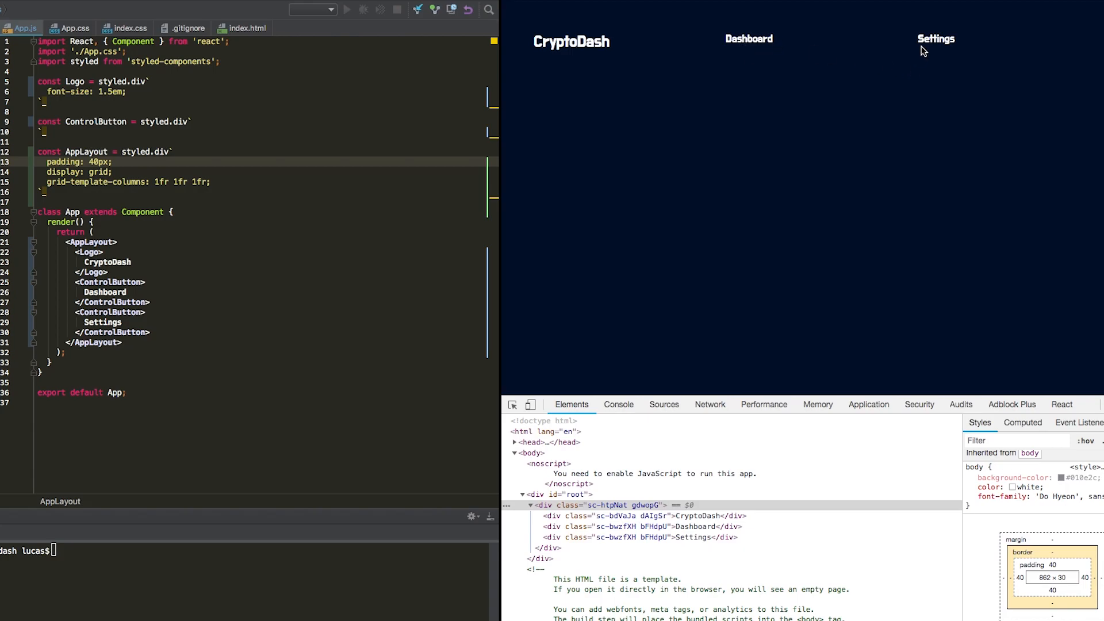
mouse_move(1045, 67)
text(80px auto)
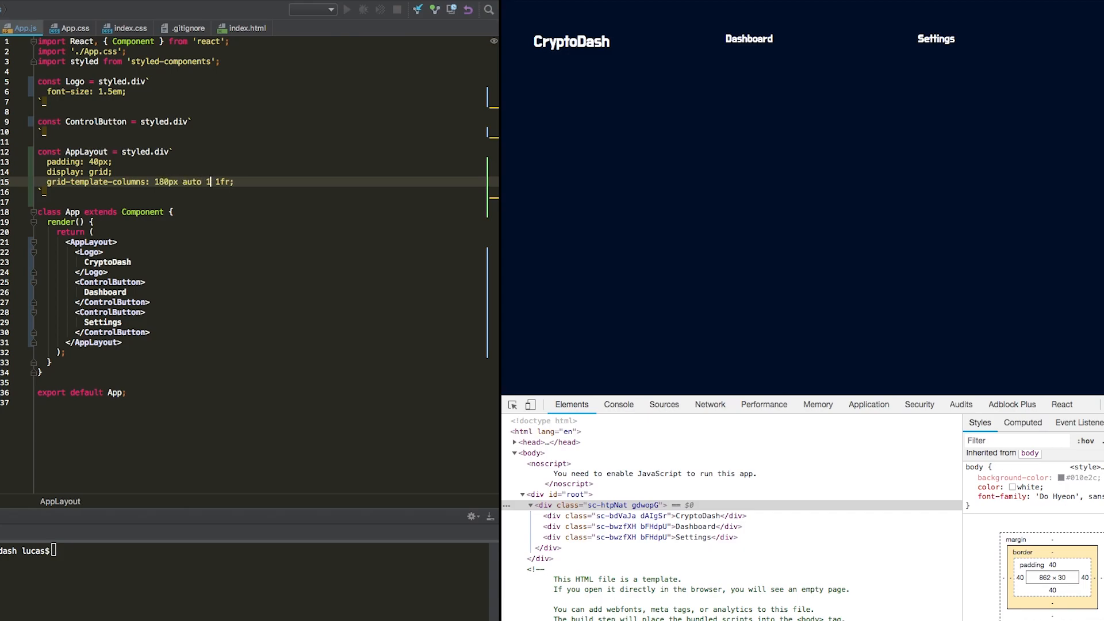
- Set columns to 180px auto 100px 100px and insert an empty <div></div> after </Logo>
text(00px)
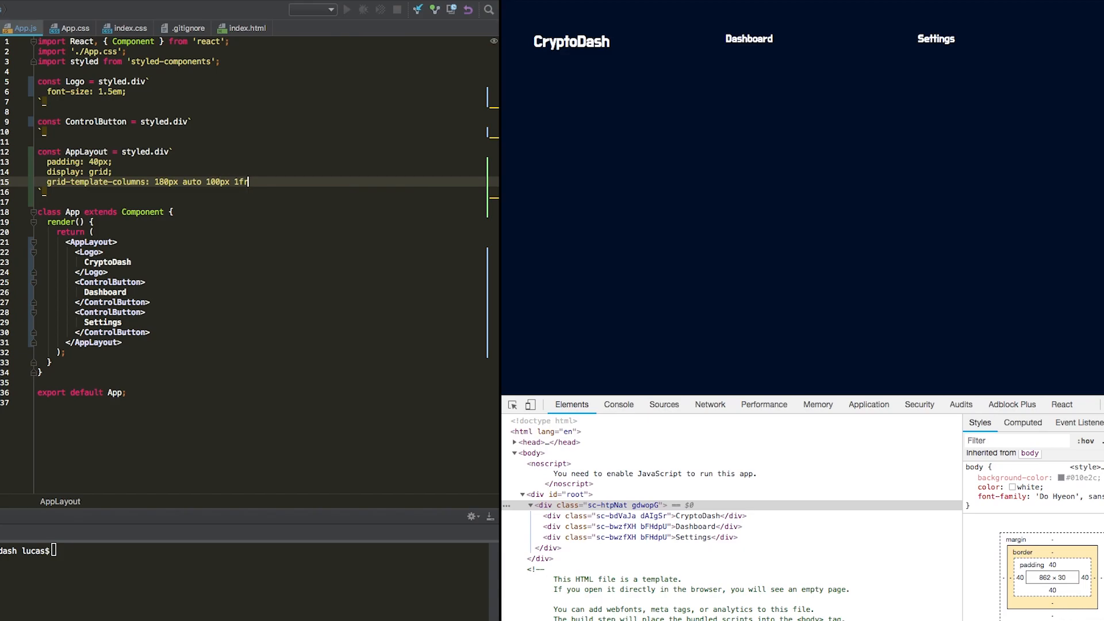
text(100px;)
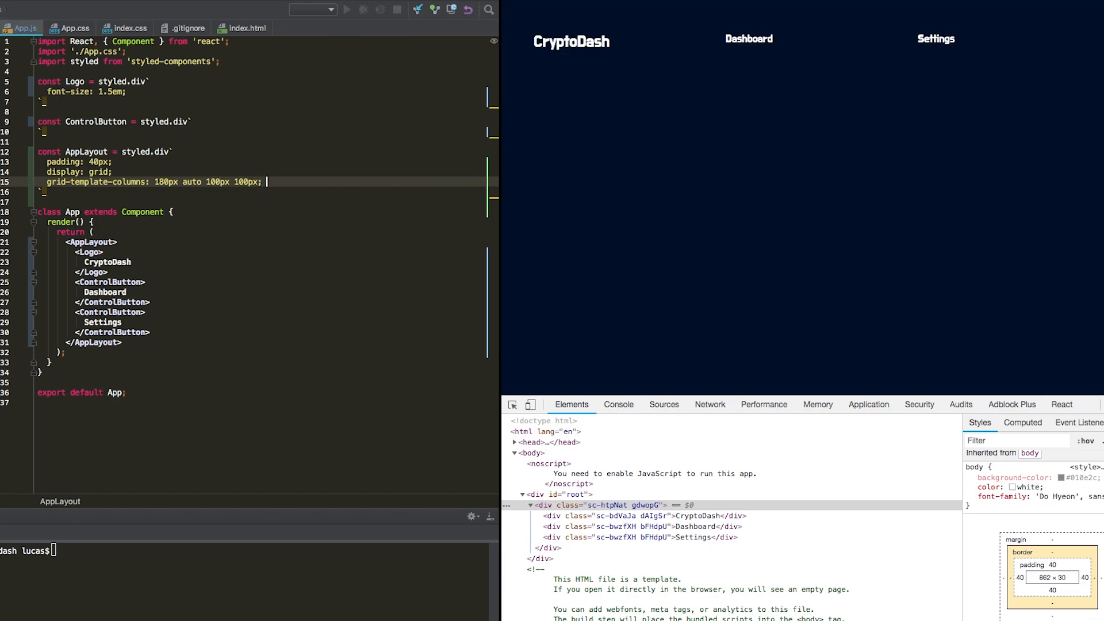
click(144, 283)
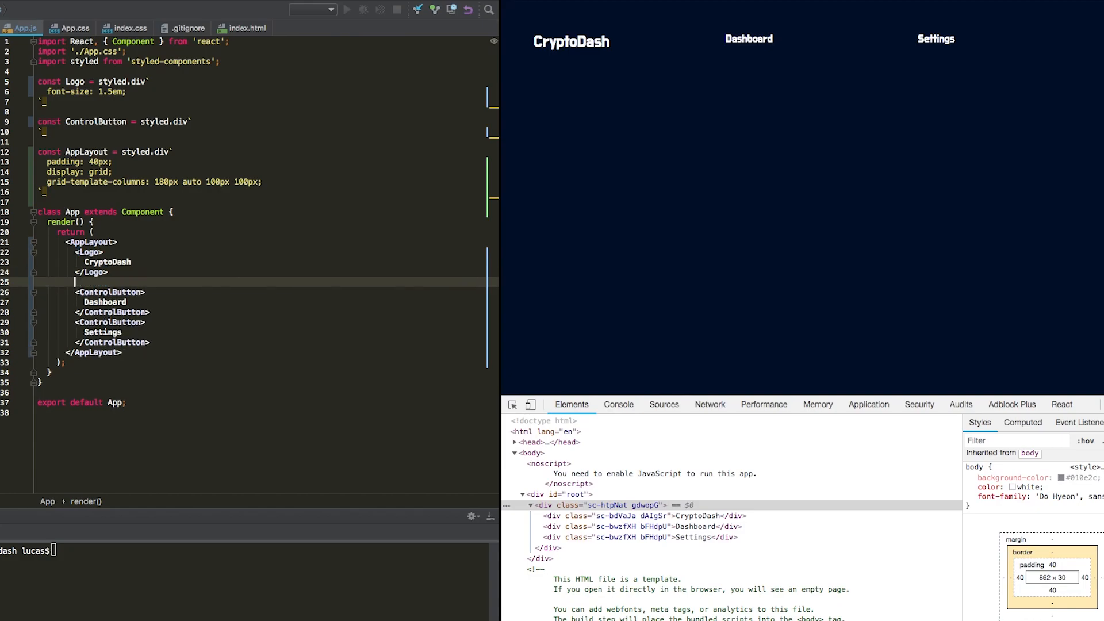
text(<div>)
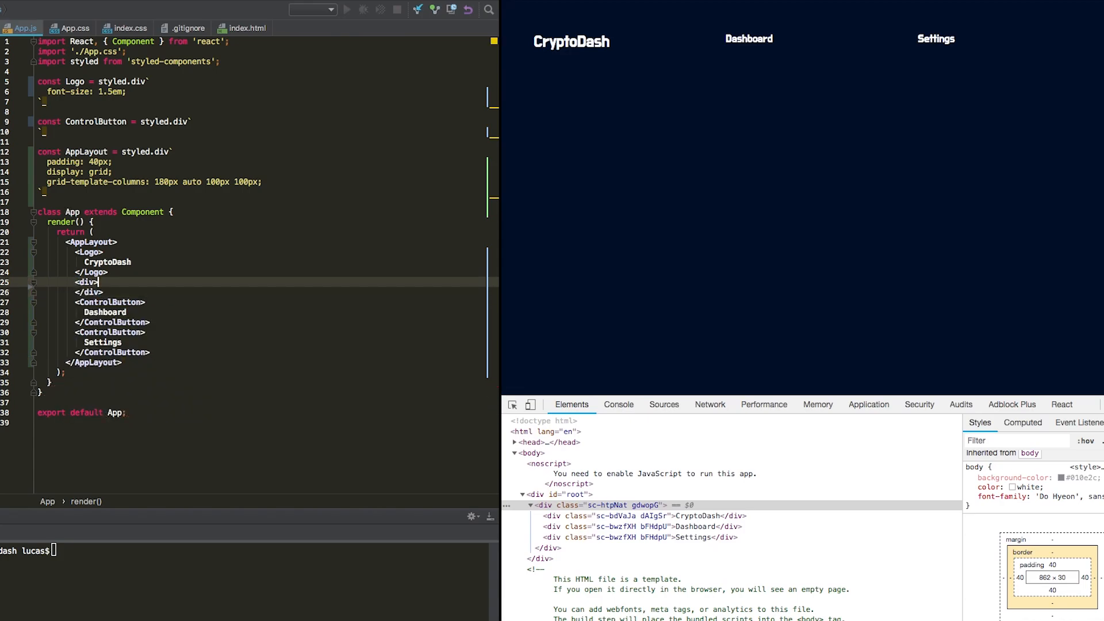
- Check the buttons sit far right in the browser and inspect the logo in DevTools
click(522, 453)
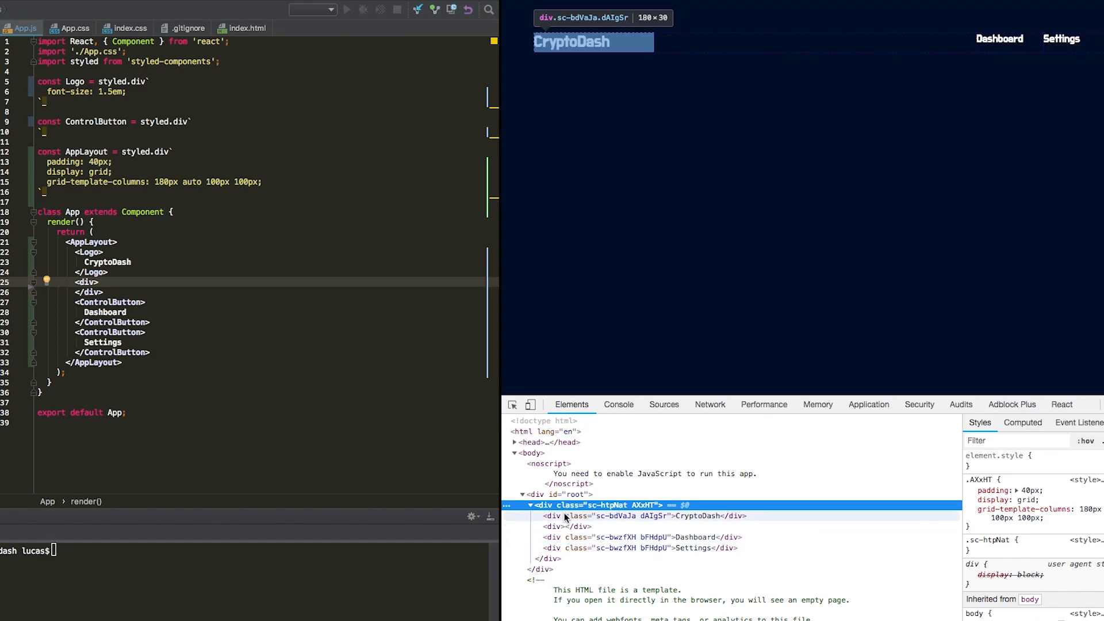
click(570, 526)
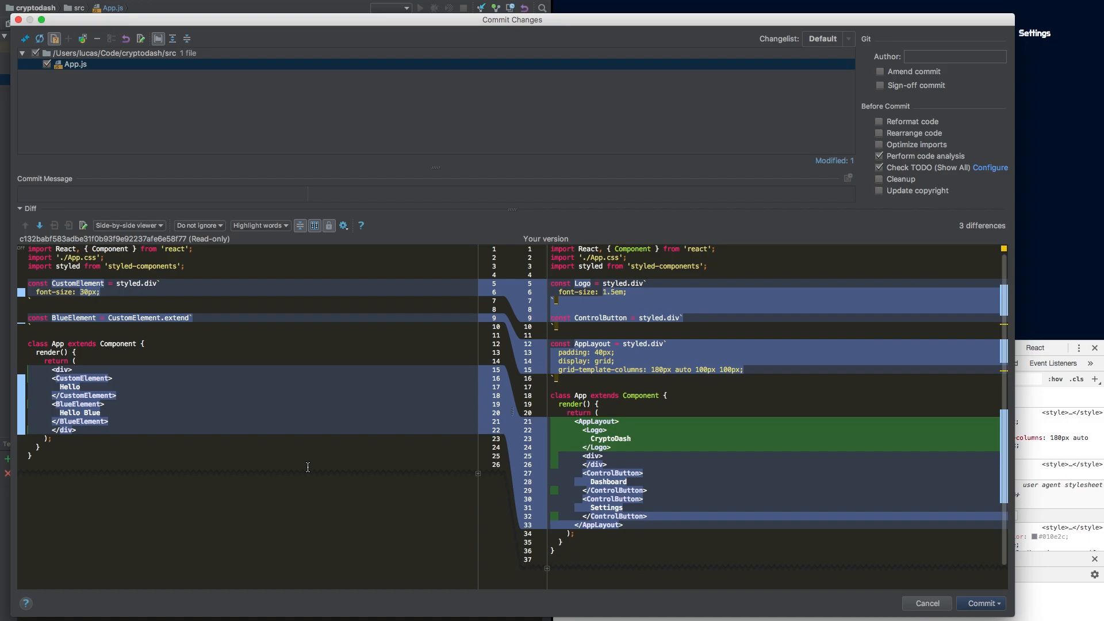
mouse_move(916, 584)
text(git commit -am ")
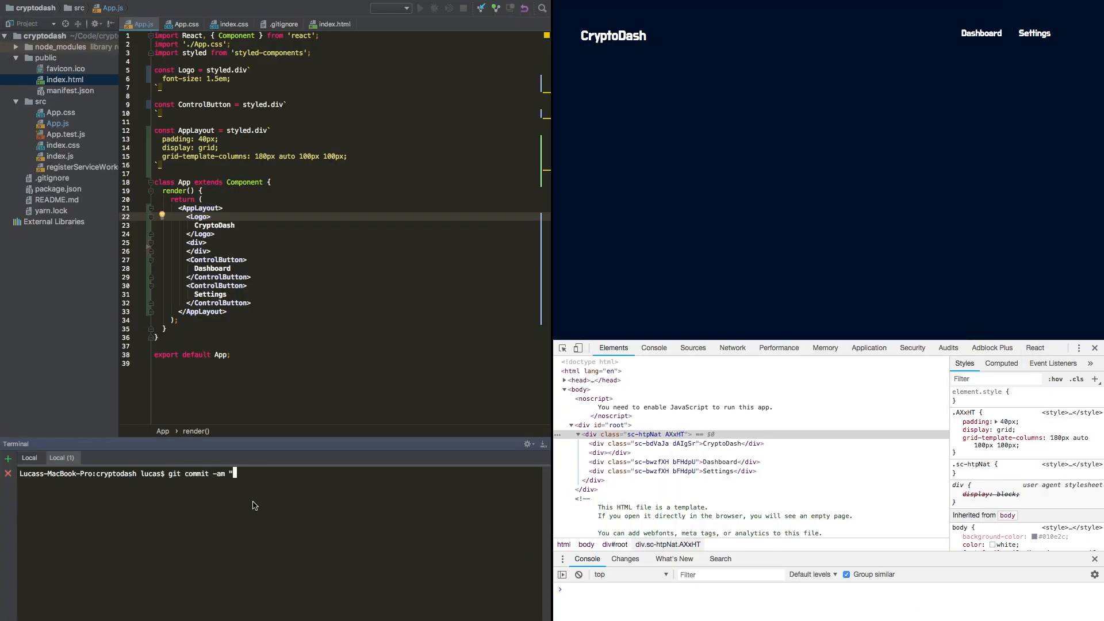
- Start the terminal commit message git commit -am "Add app"
text(Add app)
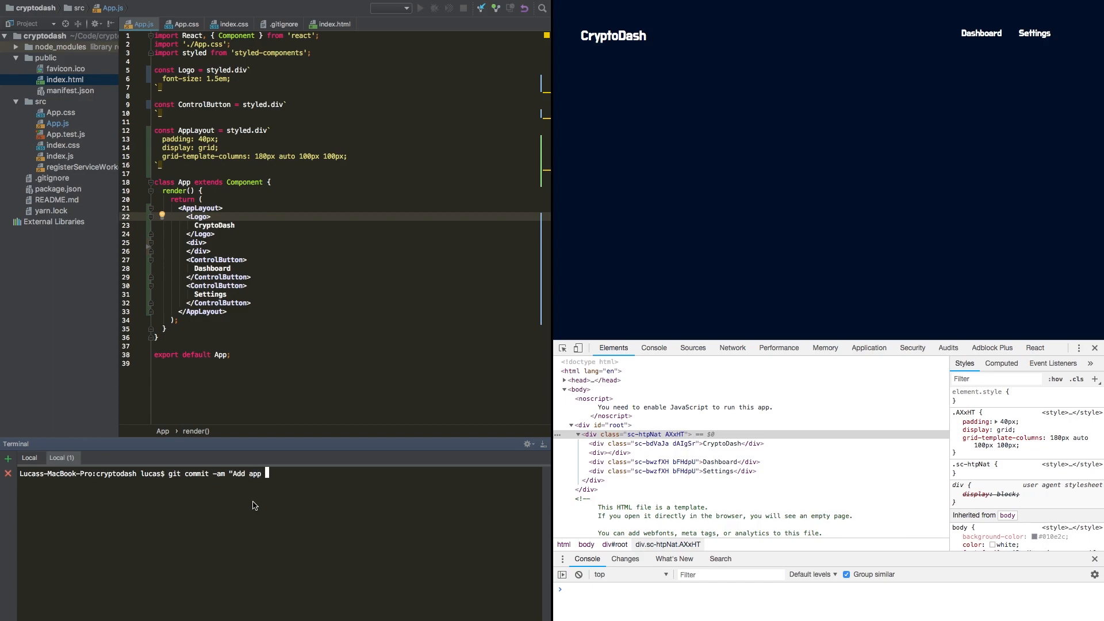